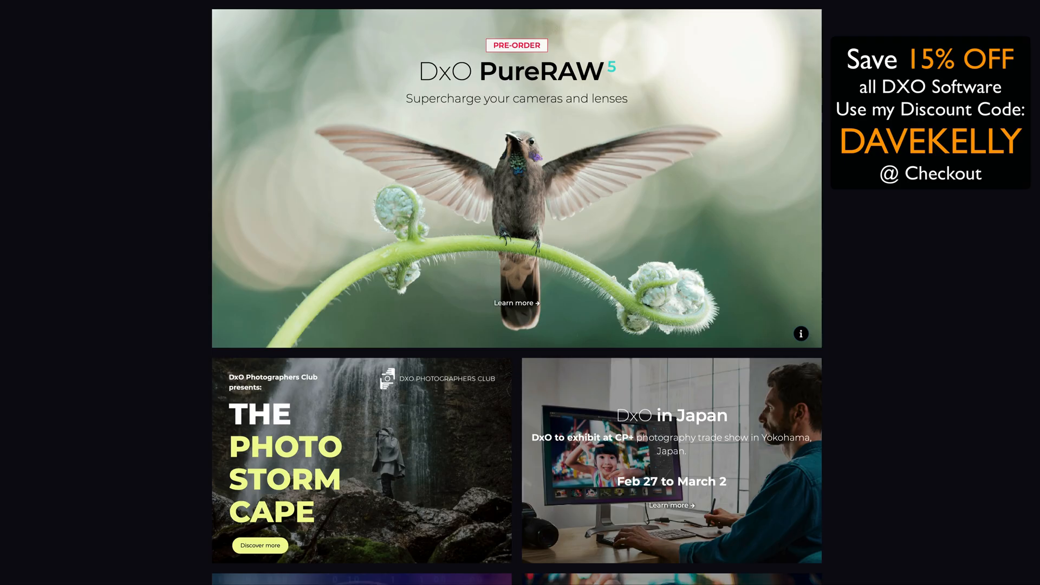
- Open the Nik Collection 7 palette from File > Automate over the deer photo
{"action": "scroll", "scroll_direction": "down", "scroll_amount": 3}
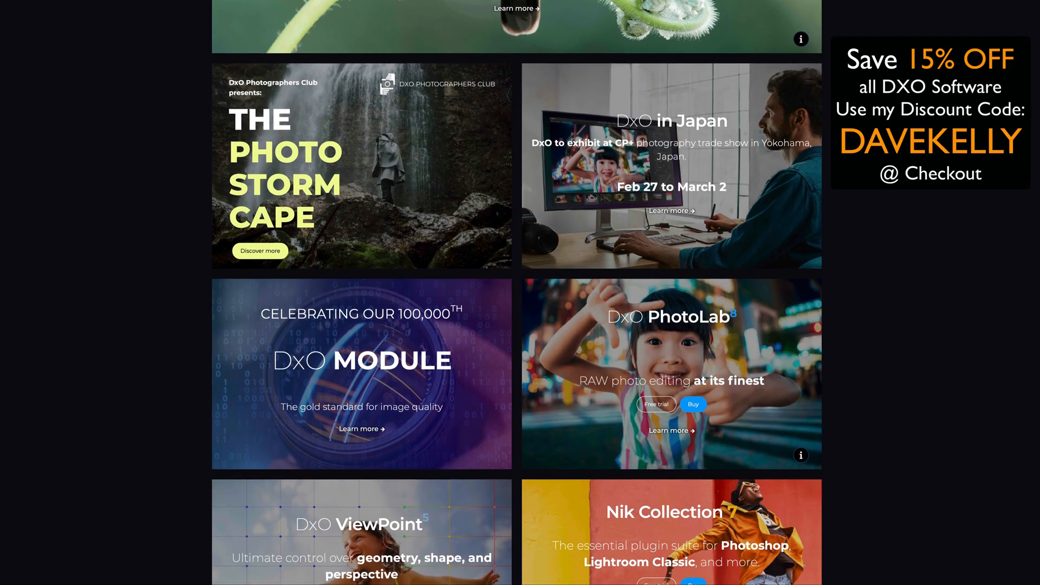
{"action": "scroll", "scroll_direction": "down", "scroll_amount": 3}
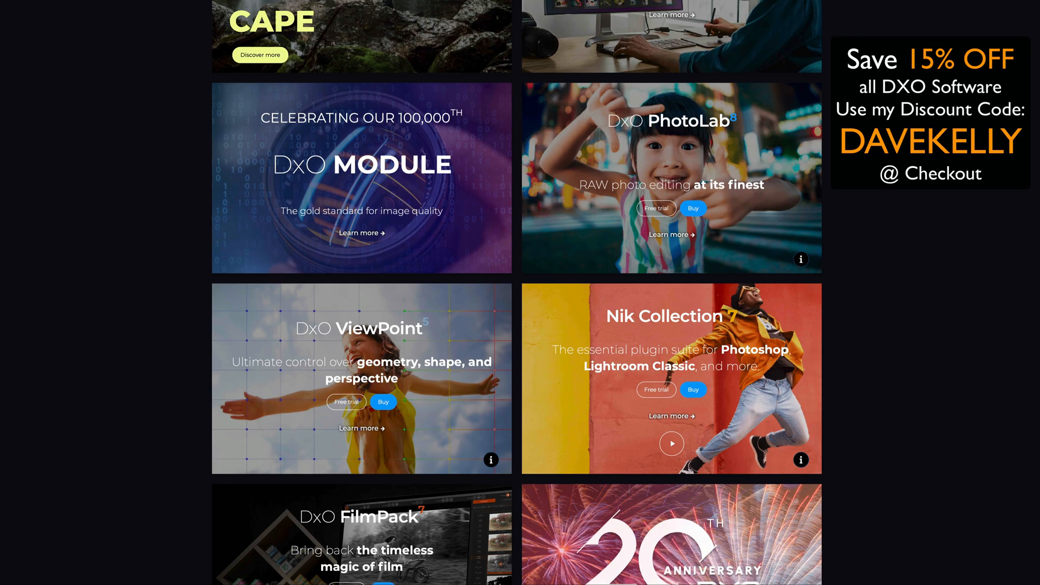
{"action": "scroll", "scroll_direction": "down", "scroll_amount": 3}
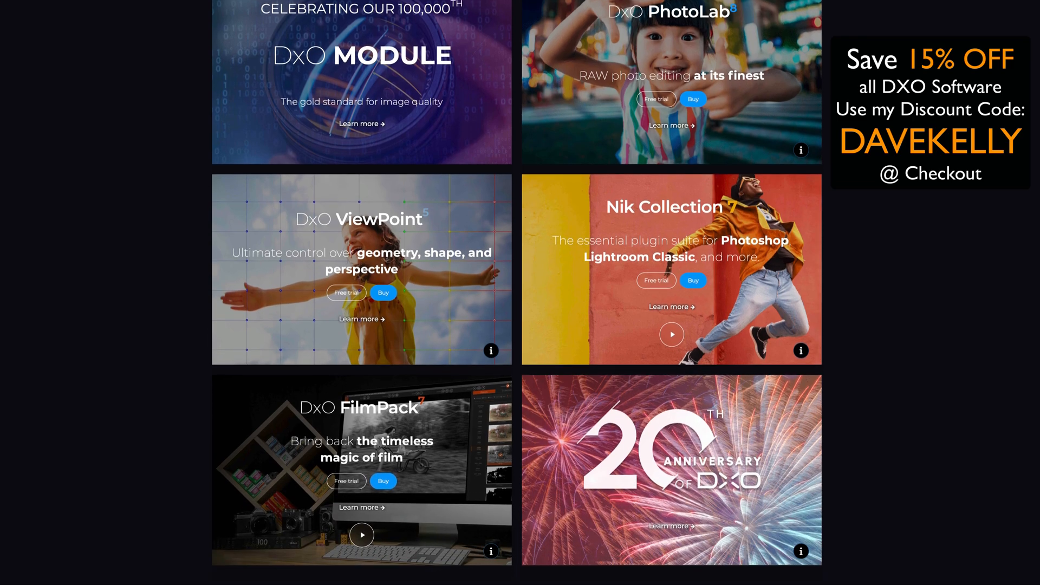
{"action": "scroll", "scroll_direction": "up", "scroll_amount": 3}
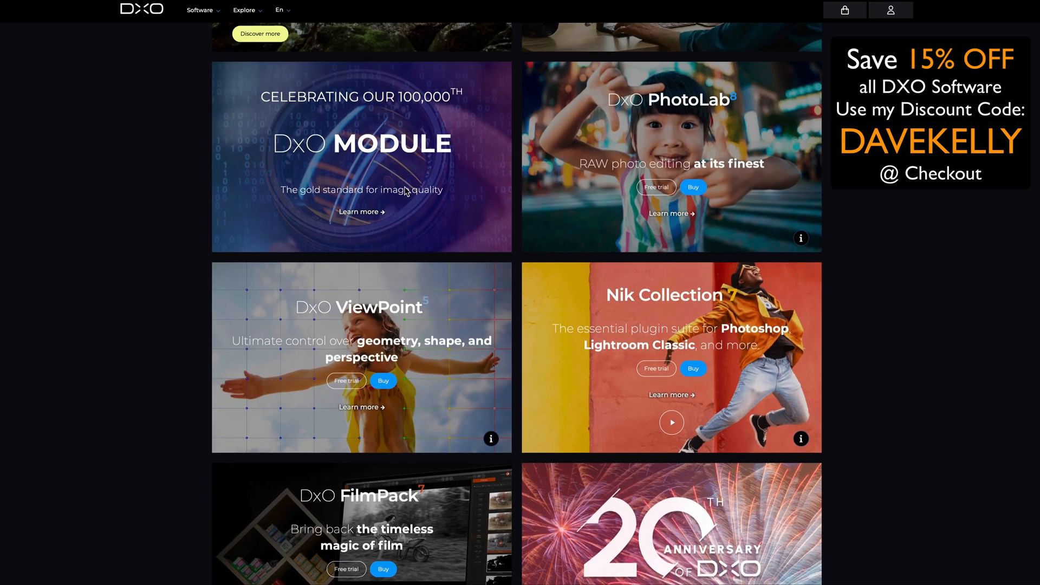
{"action": "scroll", "scroll_direction": "up", "scroll_amount": 3}
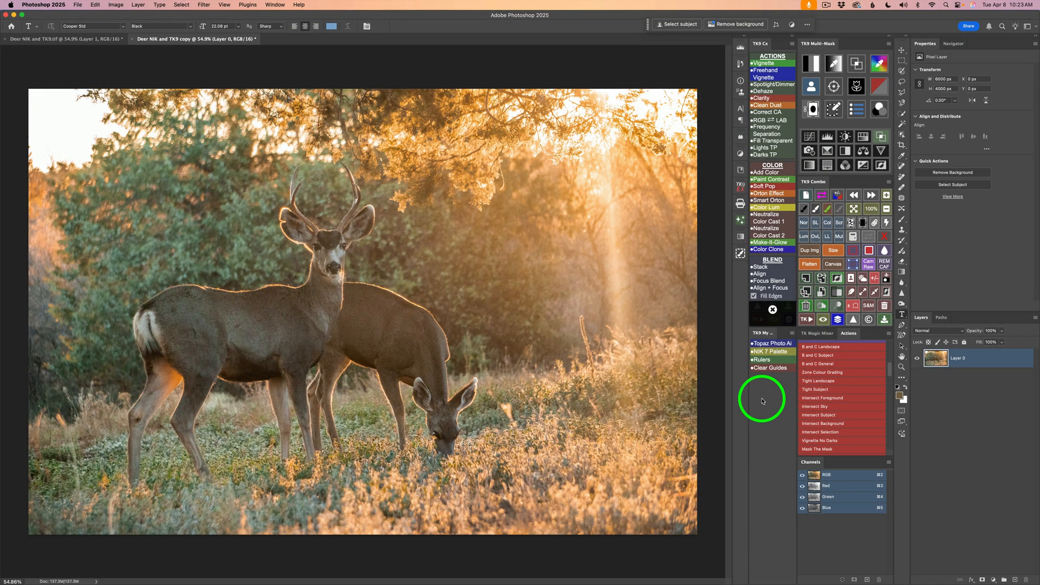
{"action": "mouse_move", "coordinate": [78, 6]}
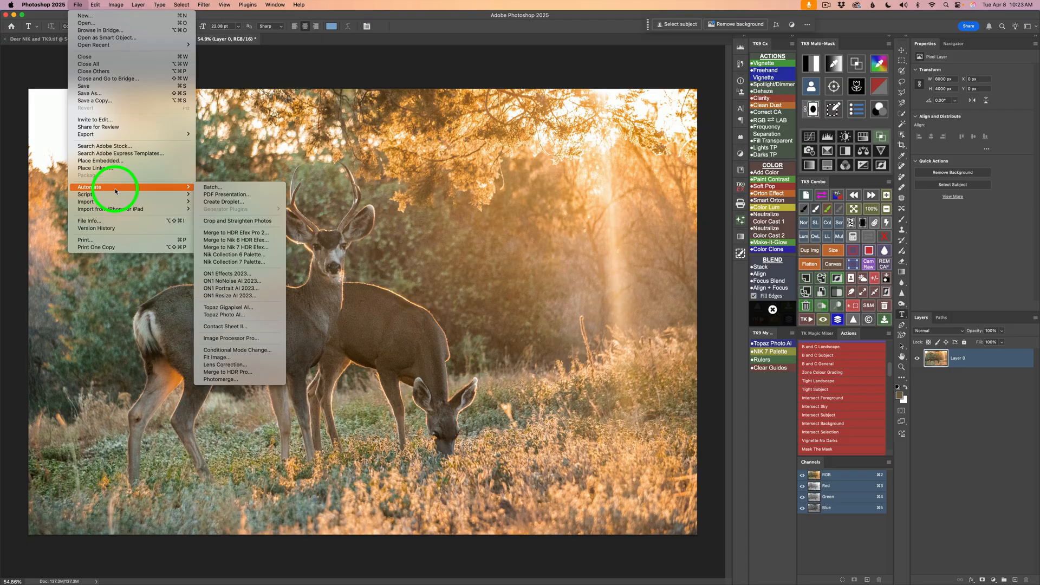
{"action": "mouse_move", "coordinate": [229, 288]}
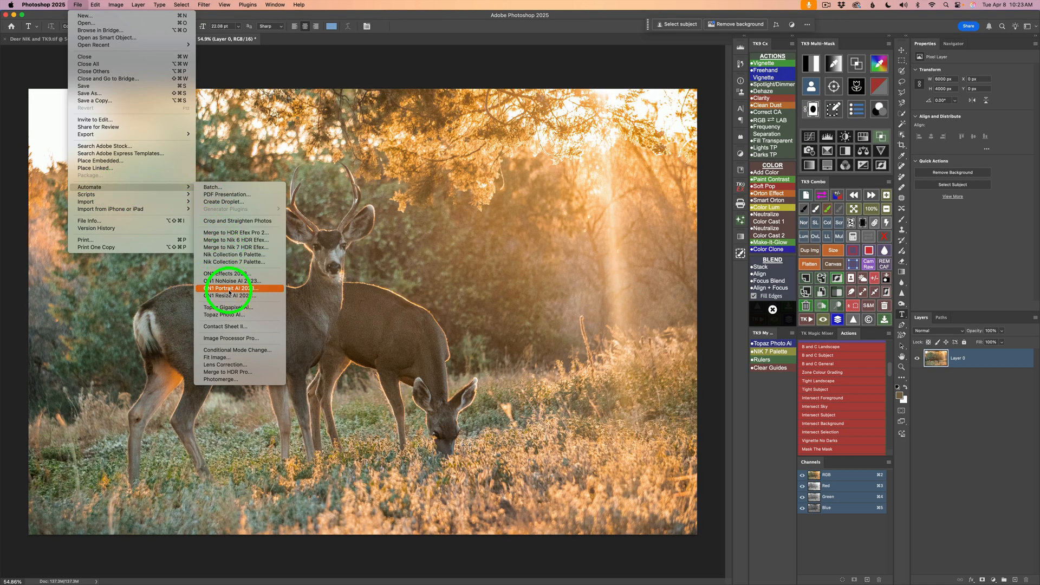
{"action": "mouse_move", "coordinate": [232, 261]}
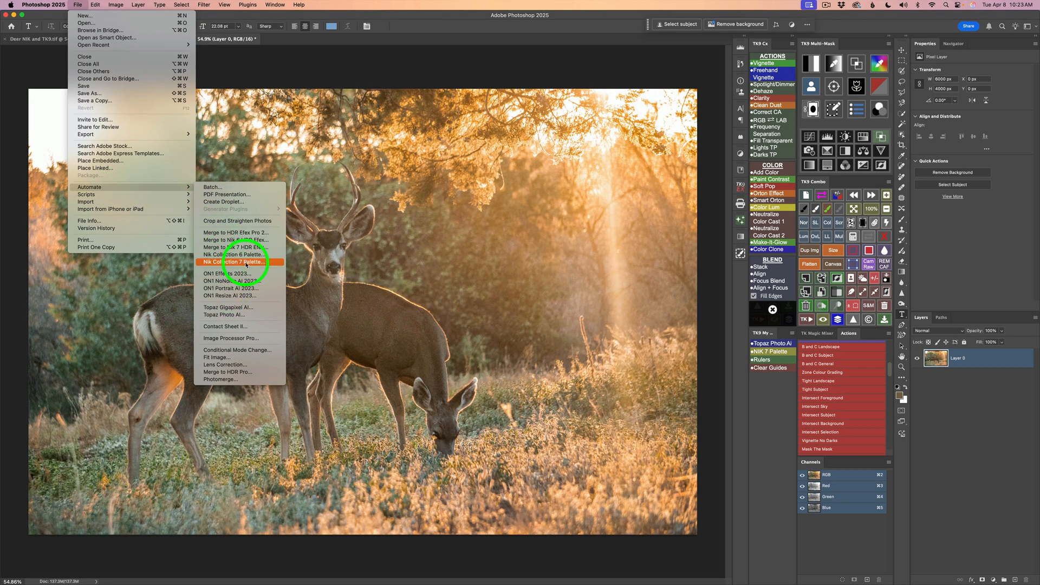
{"action": "left_click", "coordinate": [236, 261]}
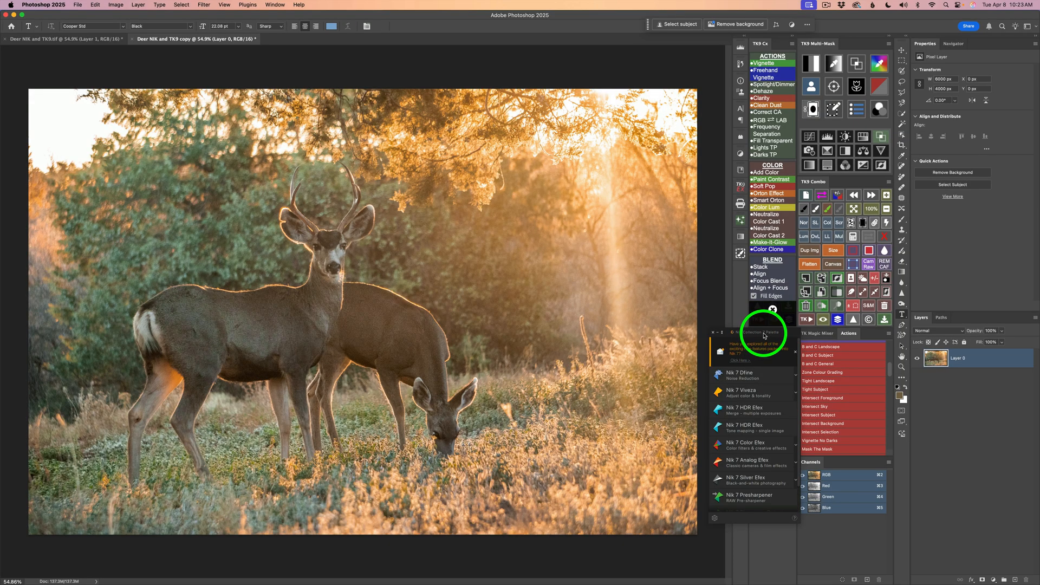
{"action": "mouse_move", "coordinate": [756, 415]}
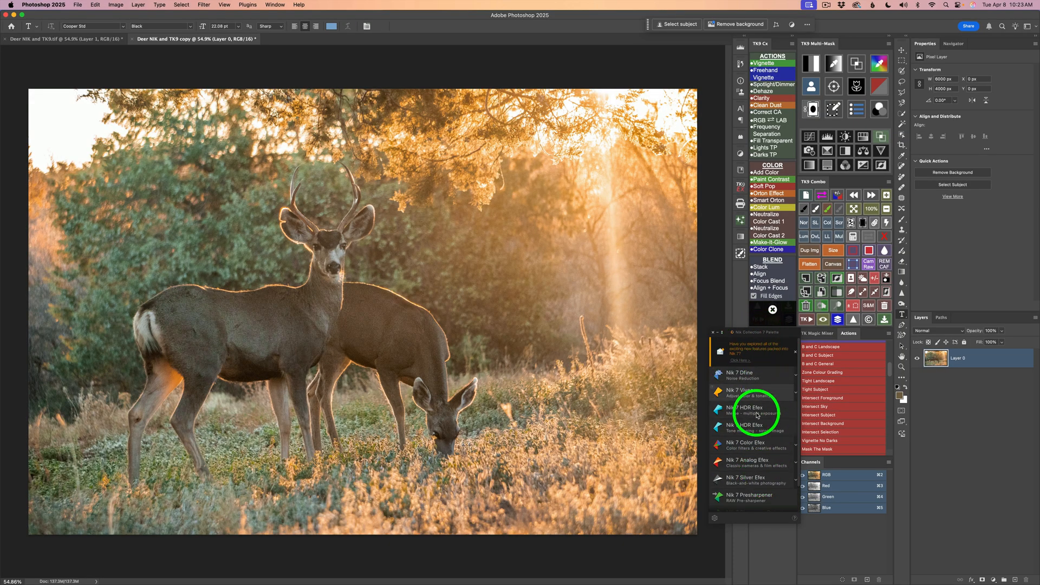
{"action": "mouse_move", "coordinate": [751, 443]}
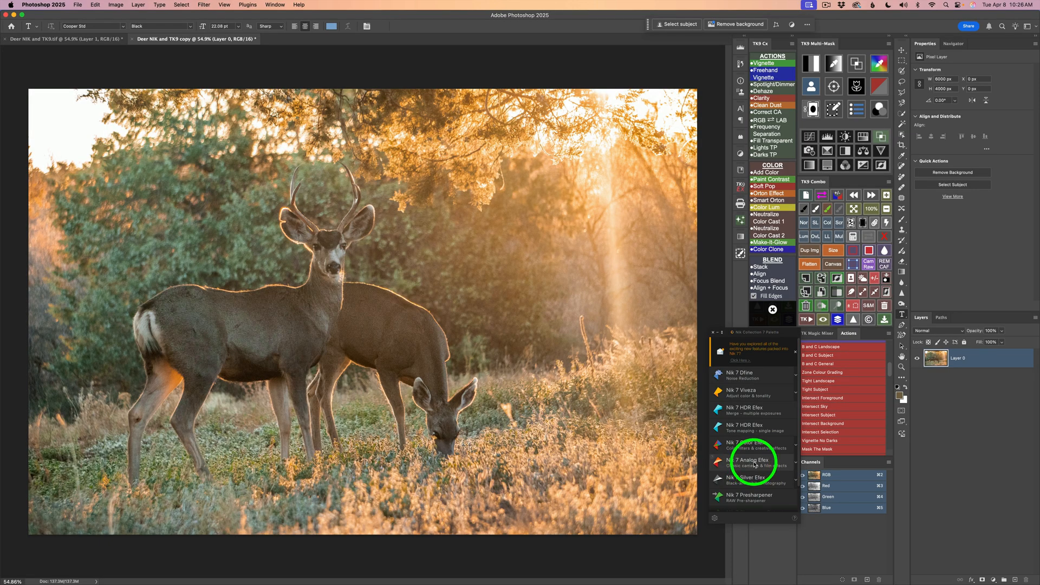
- Launch Nik 7 Analog Efex on the deer photo and expand the Camera Kit filter list
{"action": "left_click", "coordinate": [753, 460]}
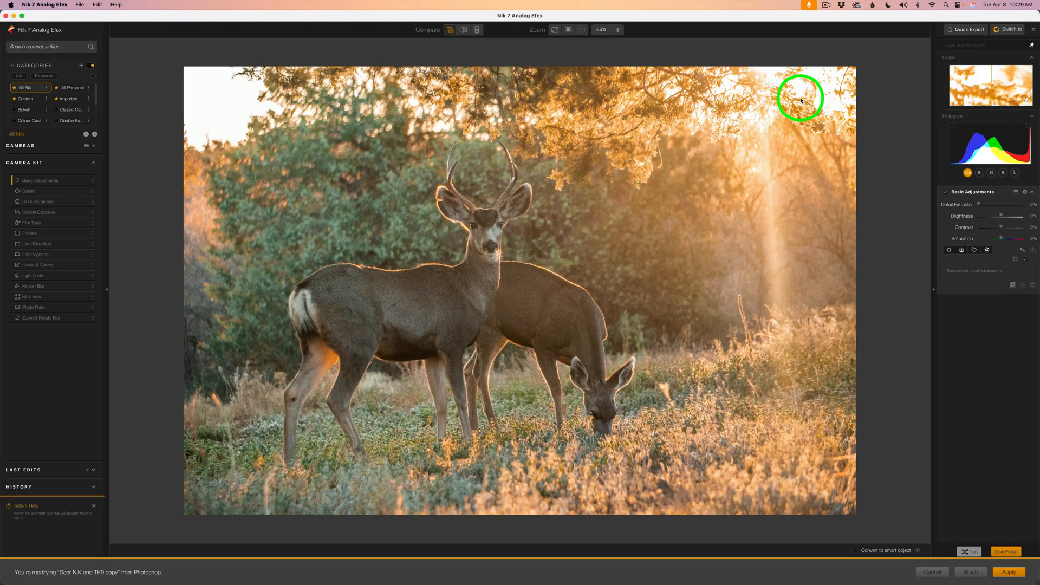
{"action": "mouse_move", "coordinate": [32, 184]}
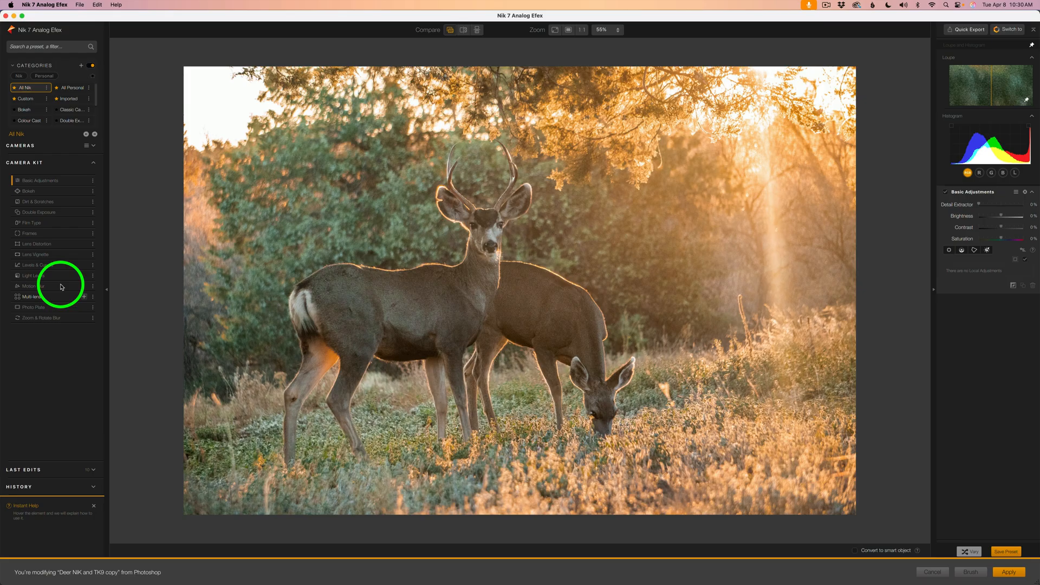
{"action": "mouse_move", "coordinate": [47, 314]}
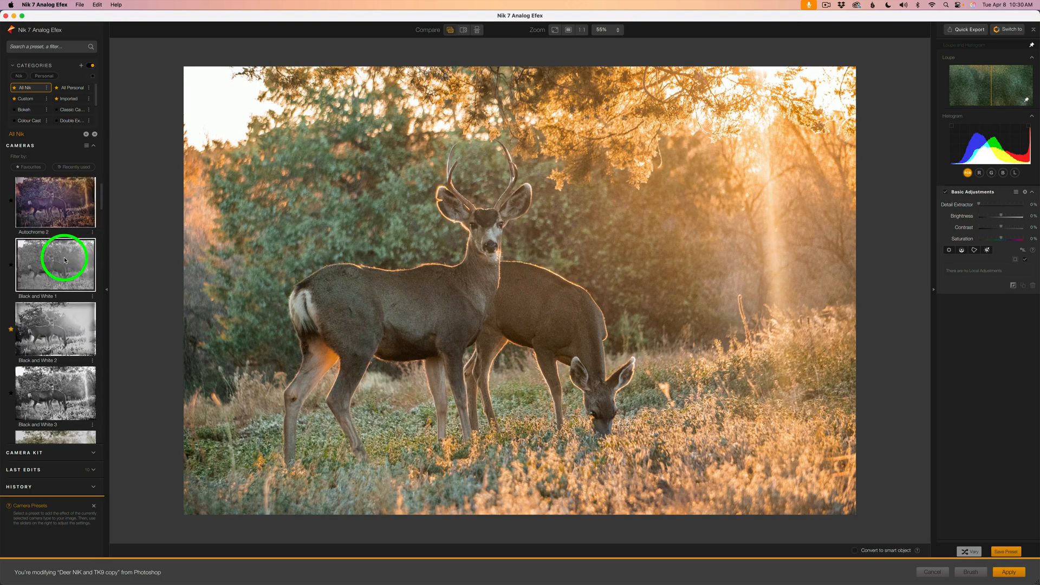
{"action": "scroll", "scroll_direction": "up", "scroll_amount": 3}
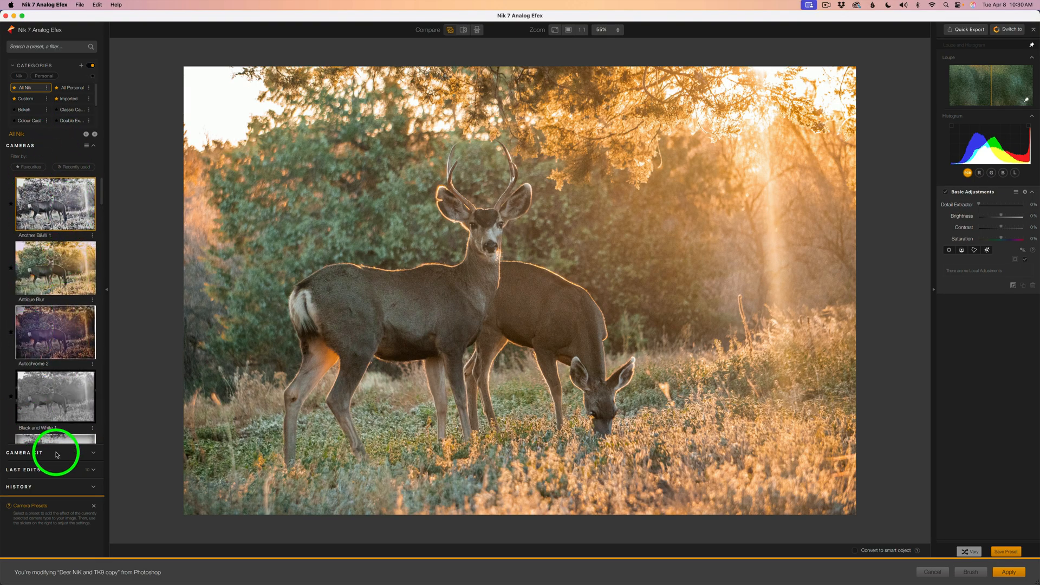
{"action": "left_click", "coordinate": [47, 452]}
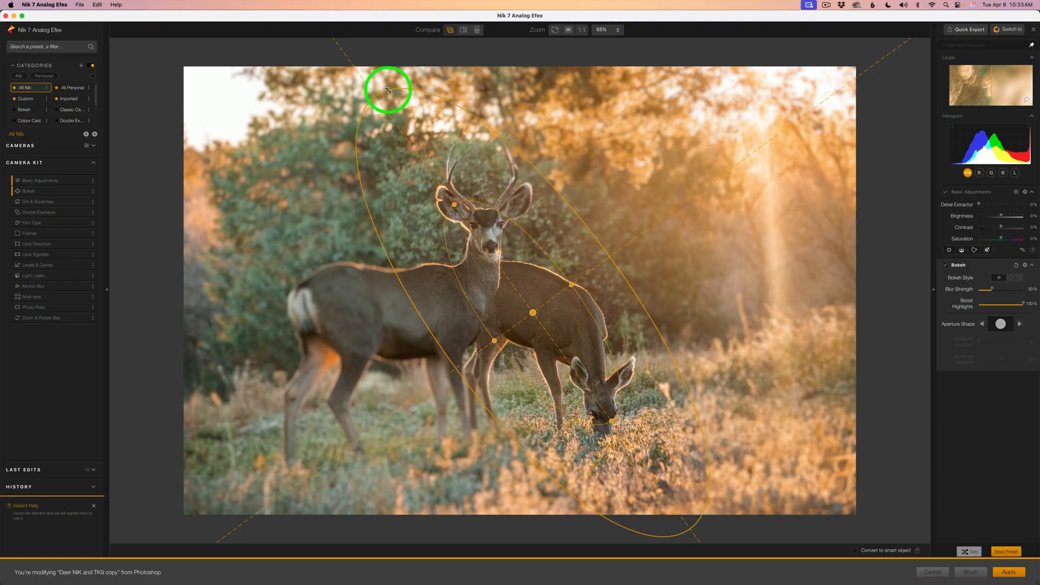
- Drag the Bokeh ellipse handles to reshape and soften the sharp zone over both deer
{"action": "left_click_drag", "start_coordinate": [388, 90], "coordinate": [406, 110]}
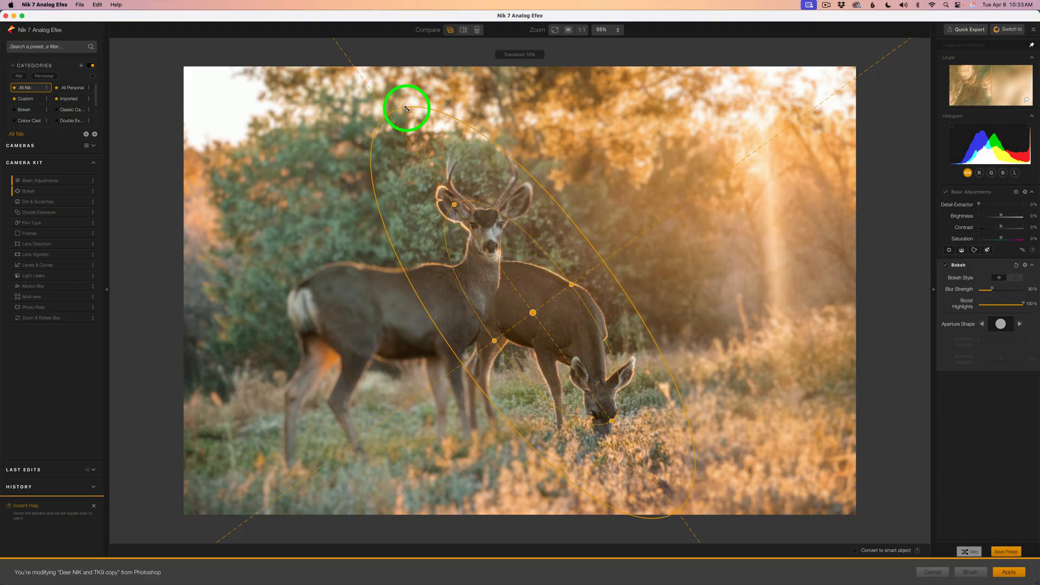
{"action": "left_click_drag", "start_coordinate": [405, 109], "coordinate": [418, 124]}
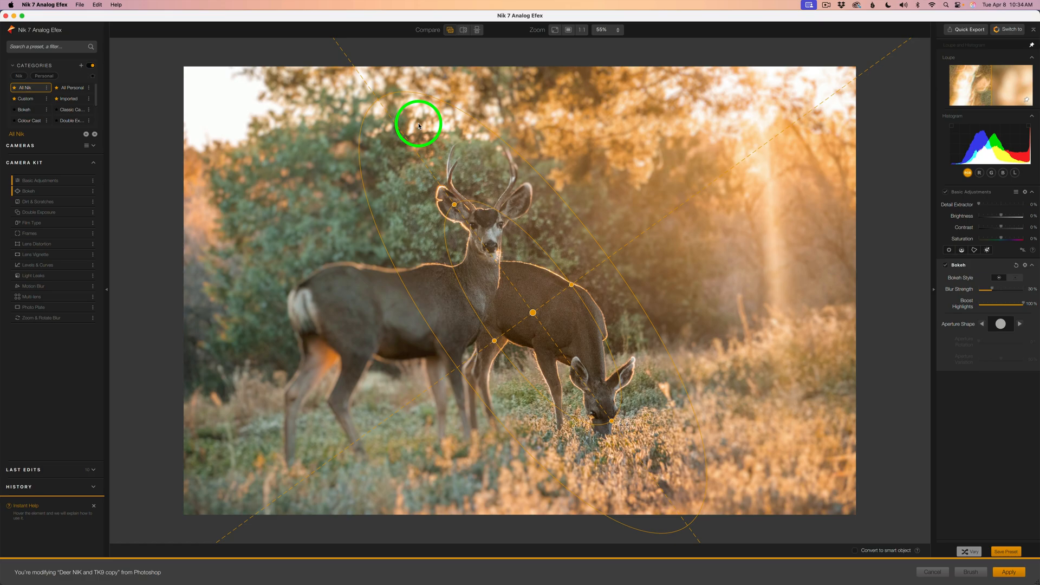
{"action": "left_click_drag", "start_coordinate": [417, 123], "coordinate": [432, 156]}
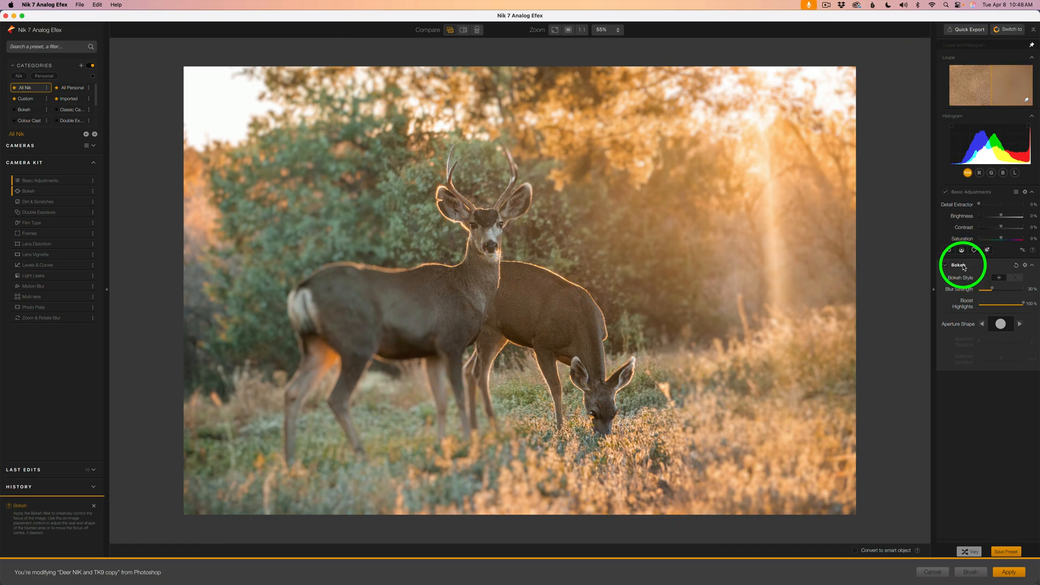
- Compare the 30% Bokeh blur on and off and try a different aperture shape
{"action": "left_click", "coordinate": [949, 250]}
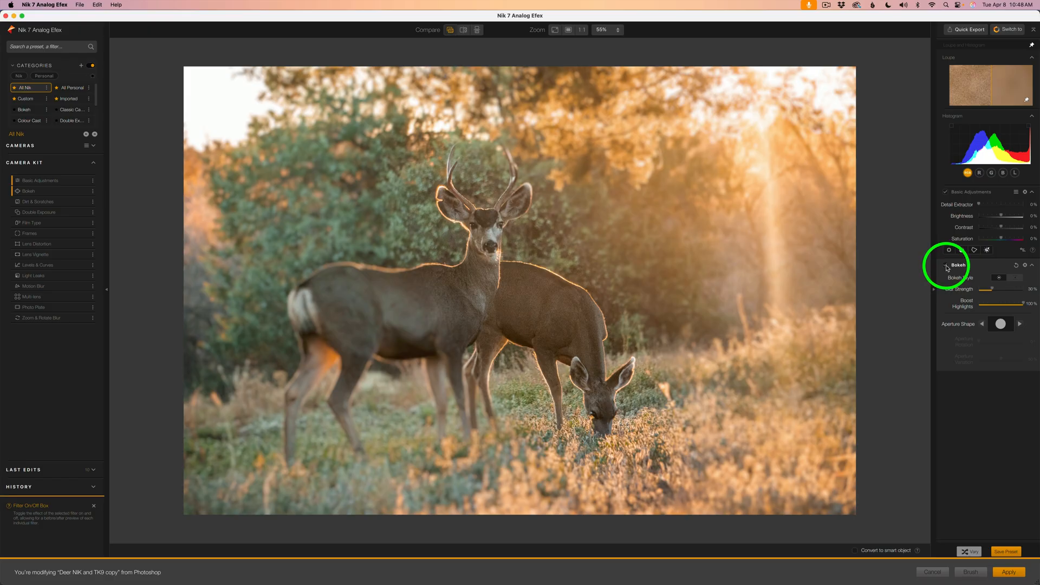
{"action": "left_click", "coordinate": [949, 249]}
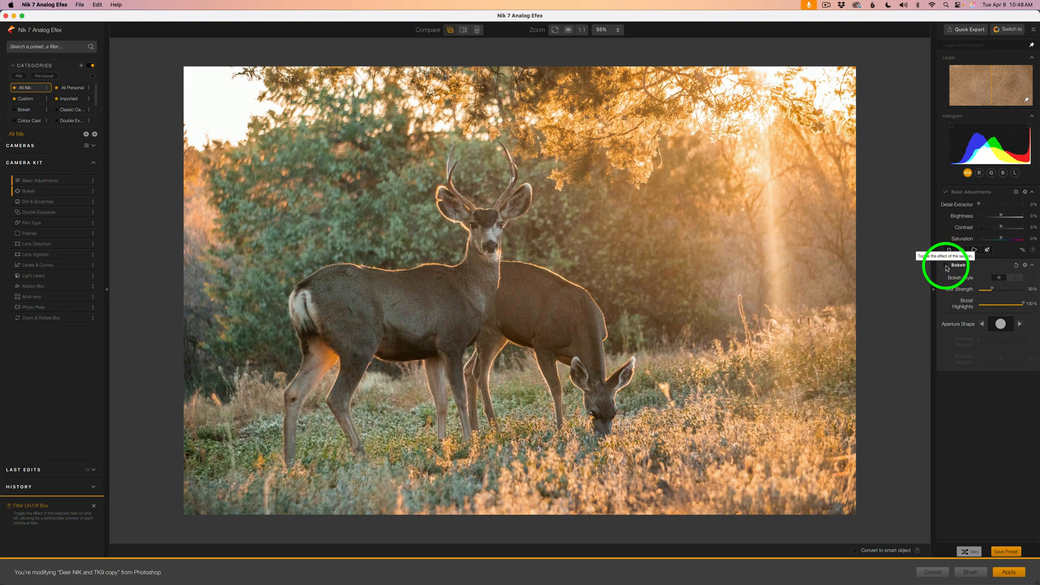
{"action": "left_click", "coordinate": [946, 269]}
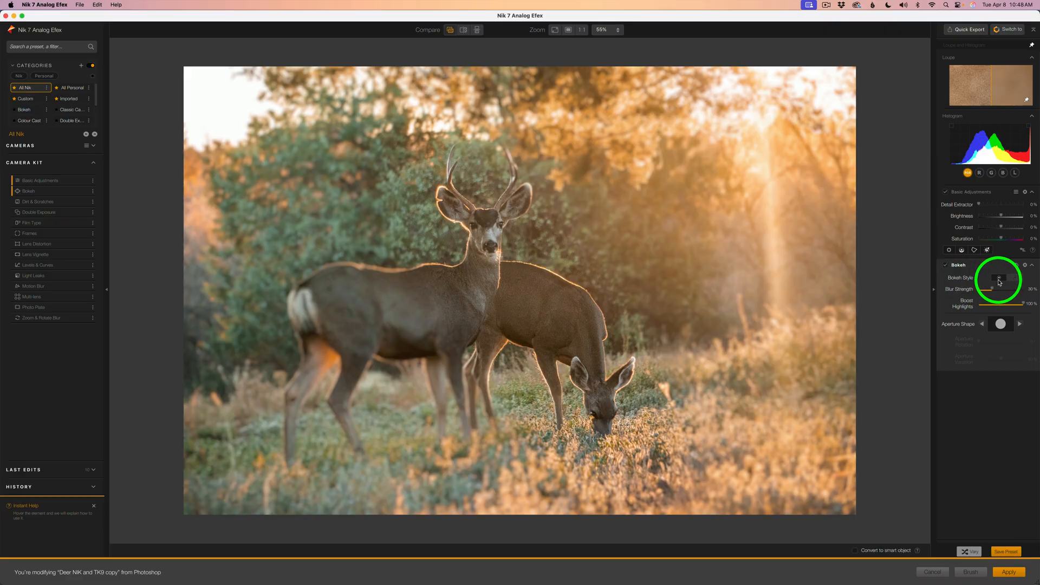
{"action": "mouse_move", "coordinate": [1013, 281]}
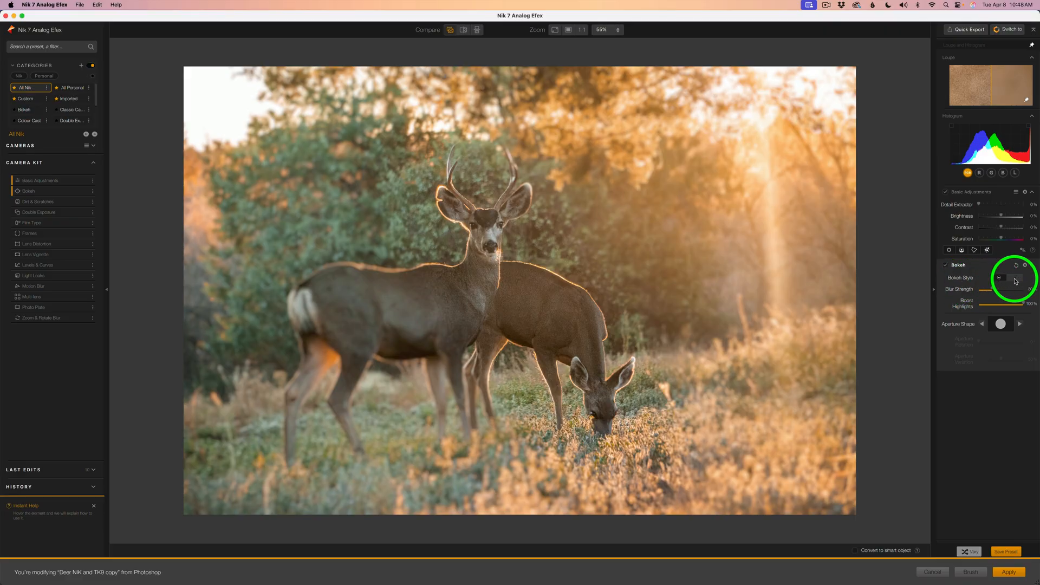
{"action": "mouse_move", "coordinate": [1013, 277]}
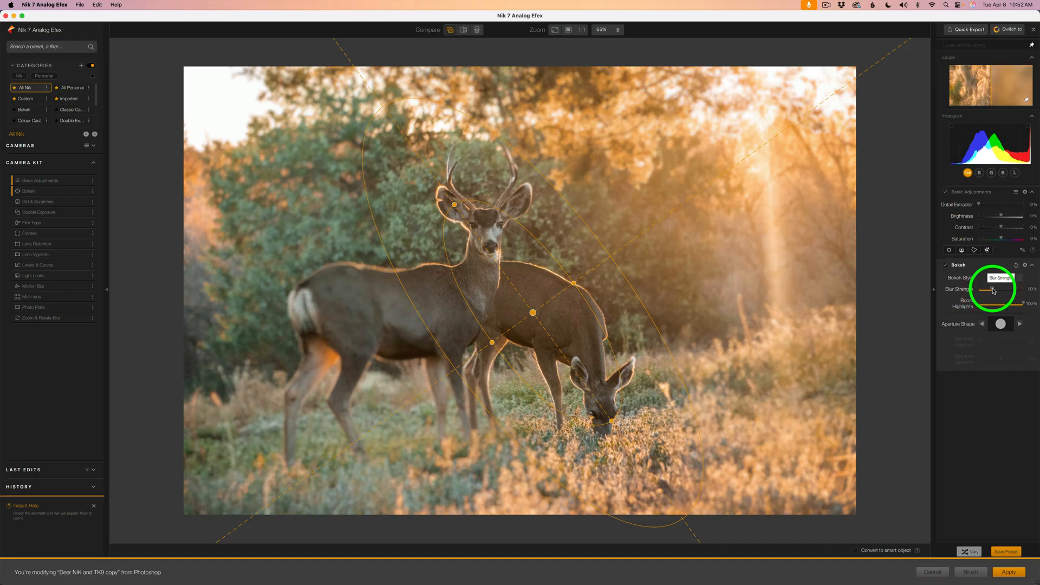
{"action": "mouse_move", "coordinate": [861, 114]}
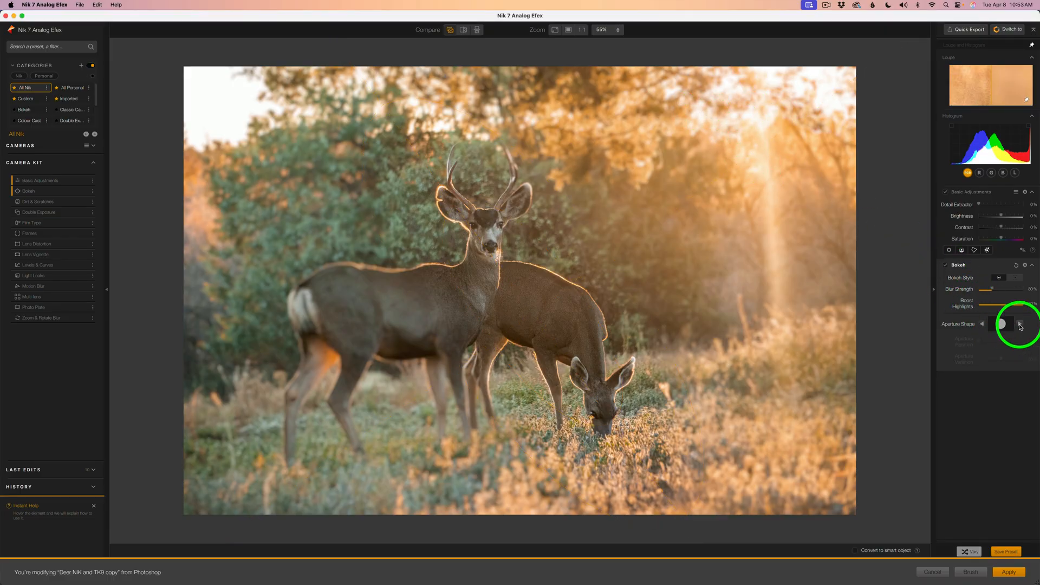
{"action": "left_click", "coordinate": [1020, 325]}
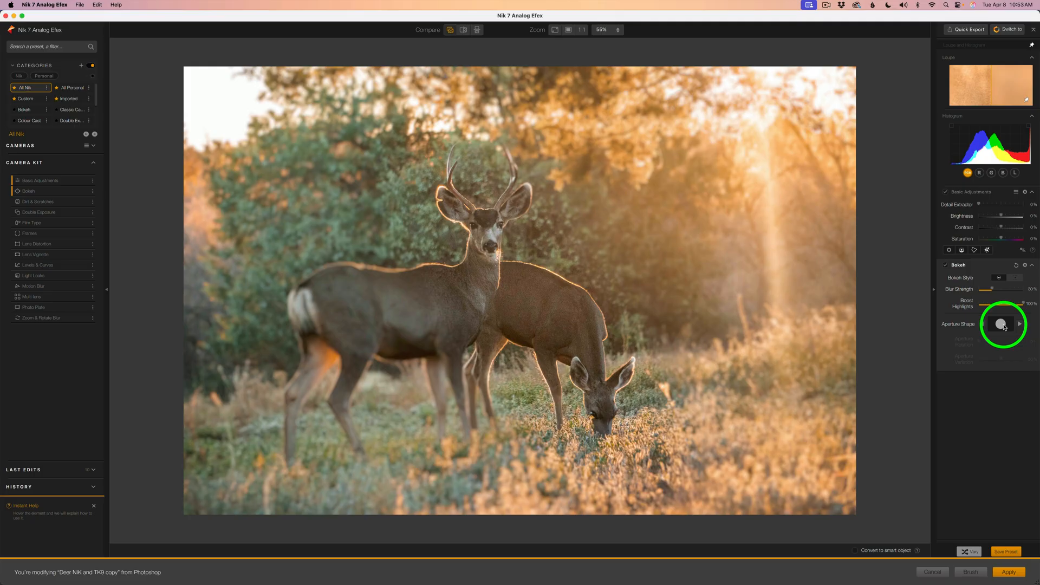
{"action": "mouse_move", "coordinate": [949, 269]}
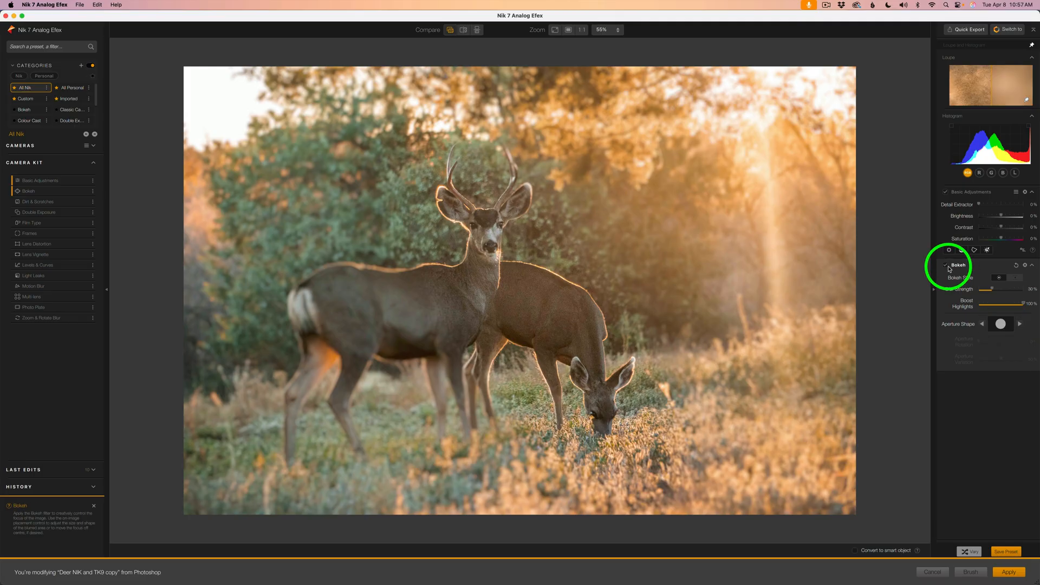
{"action": "left_click", "coordinate": [946, 266]}
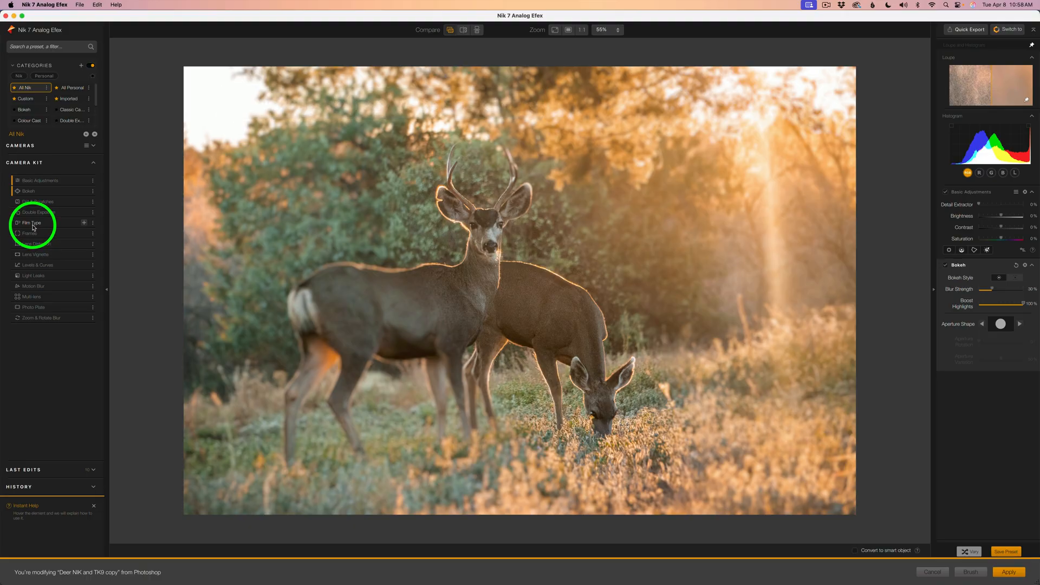
- Add Film Type, choose the B&W Neutral category, and settle on the B&W Neutral 2 film
{"action": "left_click", "coordinate": [31, 222]}
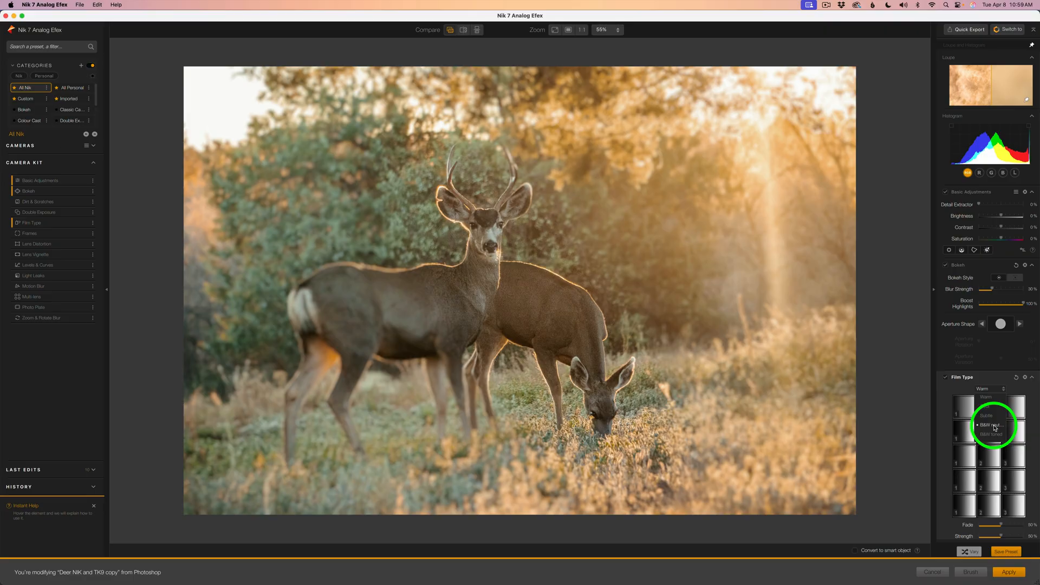
{"action": "left_click", "coordinate": [987, 424]}
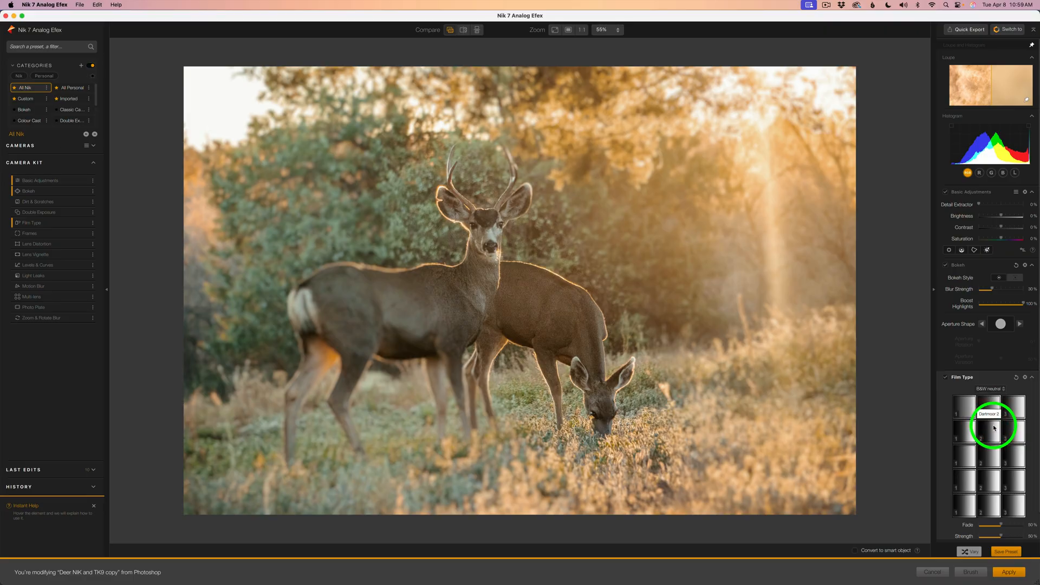
{"action": "mouse_move", "coordinate": [970, 411]}
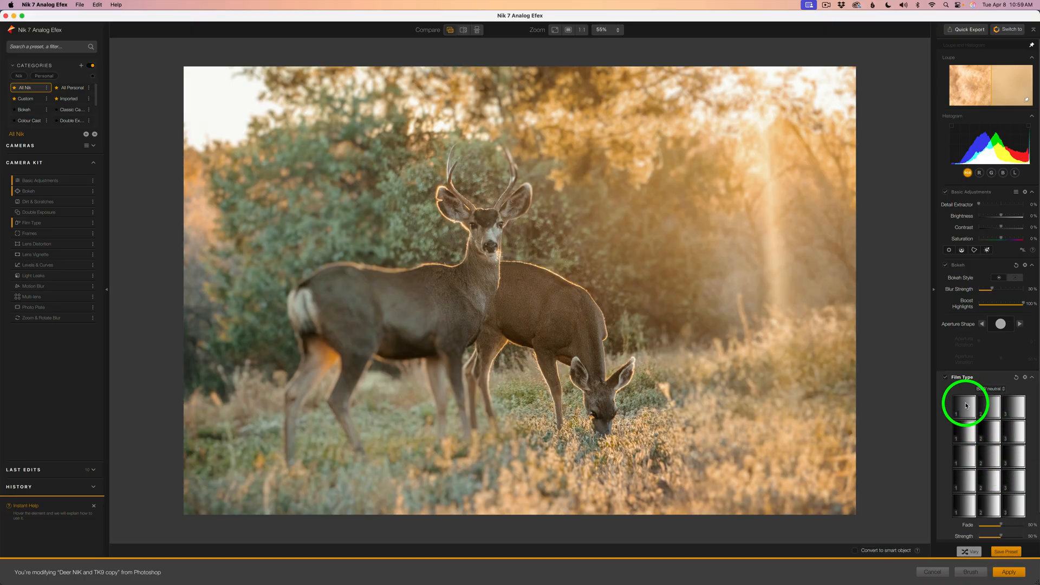
{"action": "left_click", "coordinate": [964, 405]}
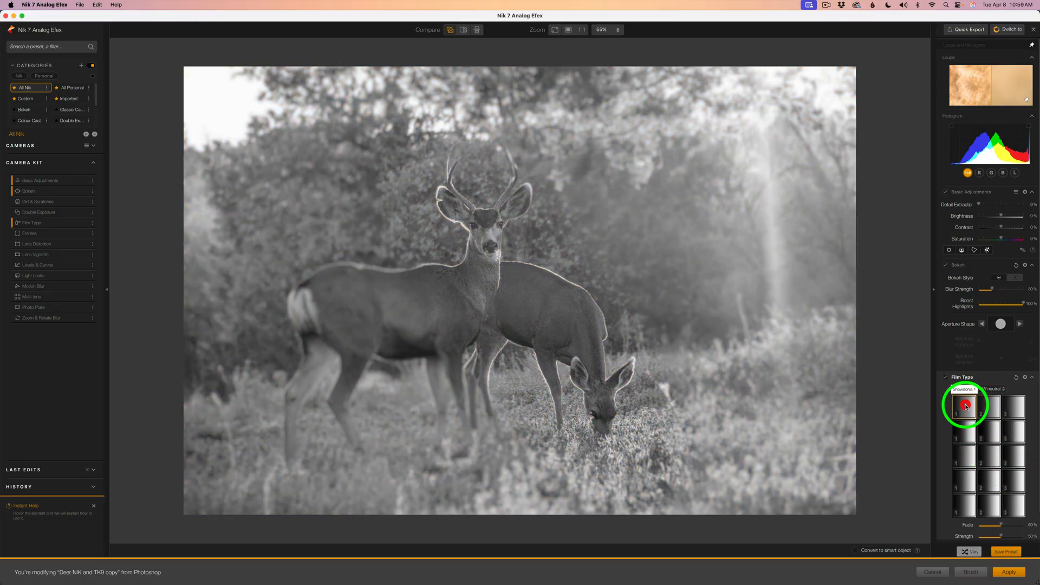
{"action": "left_click", "coordinate": [990, 405]}
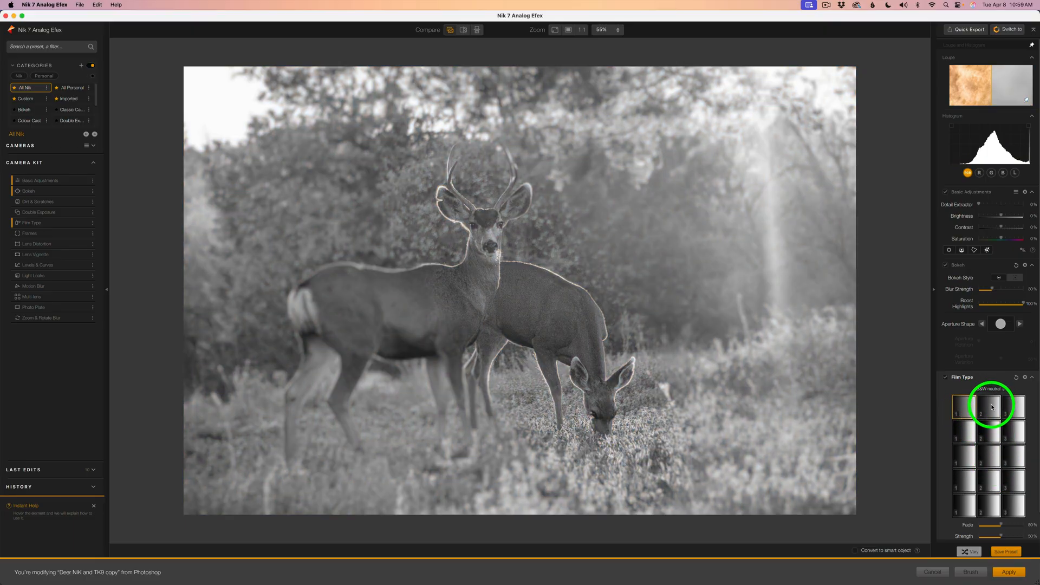
{"action": "left_click", "coordinate": [1019, 405]}
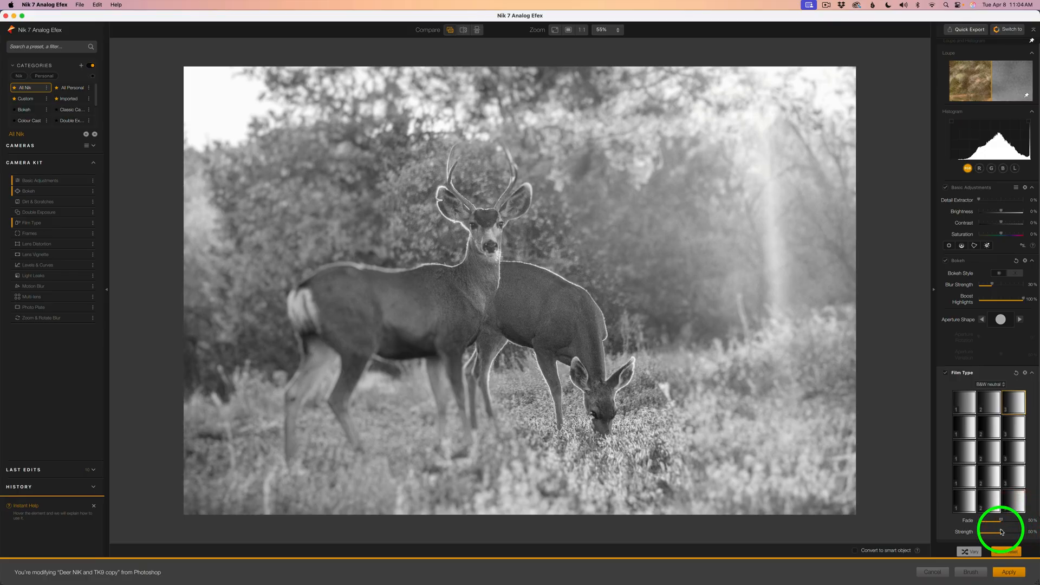
- Set film fade and strength to 50%, grain to 400 per pixel, hardness 100%
{"action": "scroll", "scroll_direction": "down", "scroll_amount": 3}
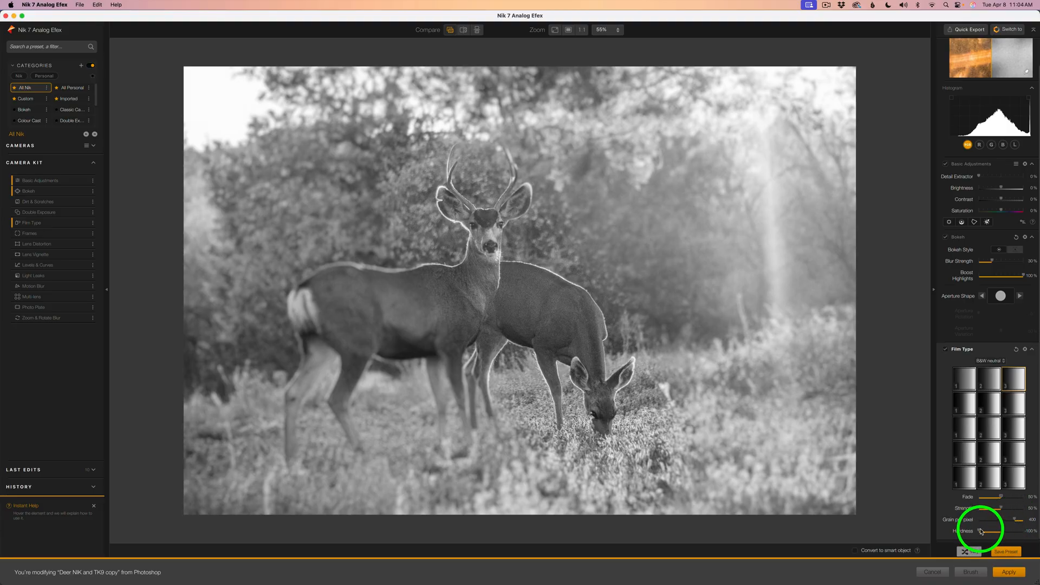
{"action": "mouse_move", "coordinate": [842, 456]}
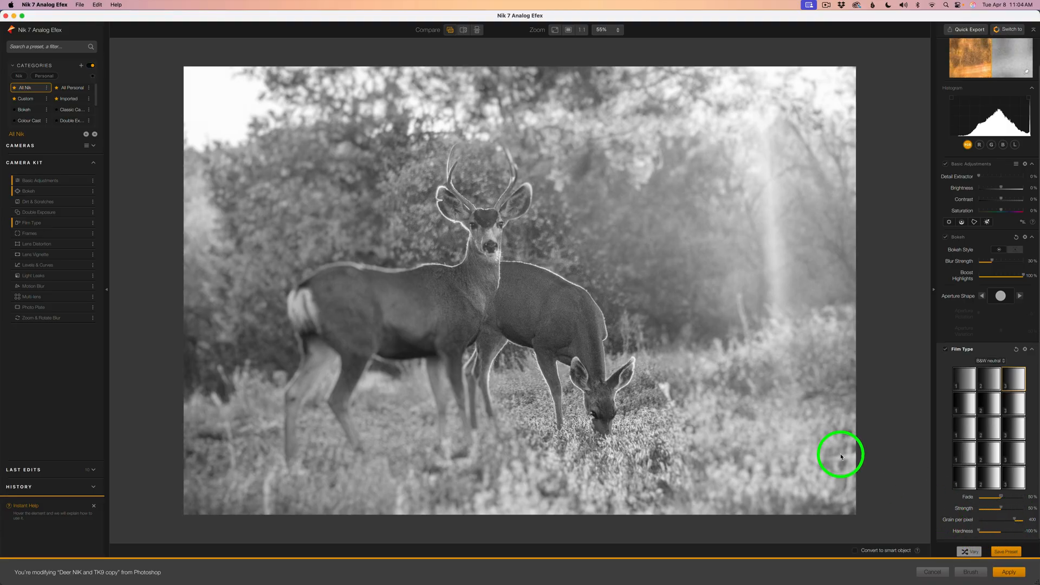
{"action": "mouse_move", "coordinate": [818, 411]}
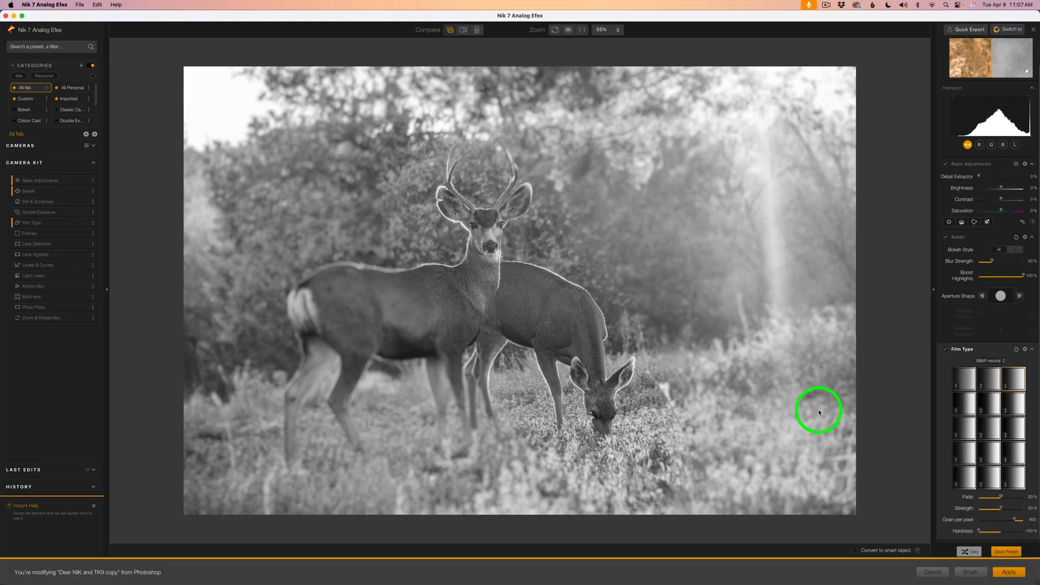
{"action": "mouse_move", "coordinate": [874, 553]}
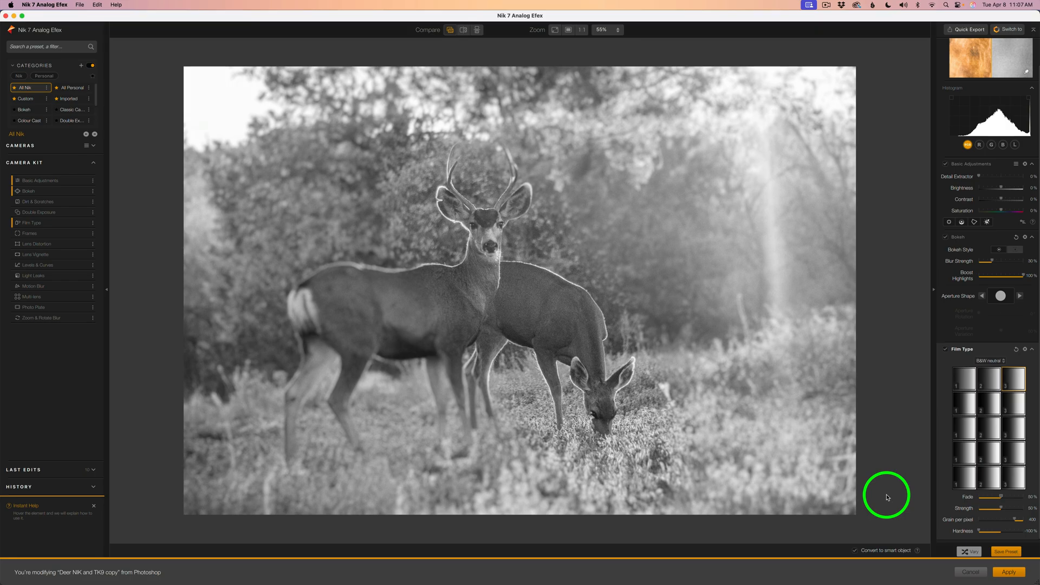
{"action": "mouse_move", "coordinate": [440, 12]}
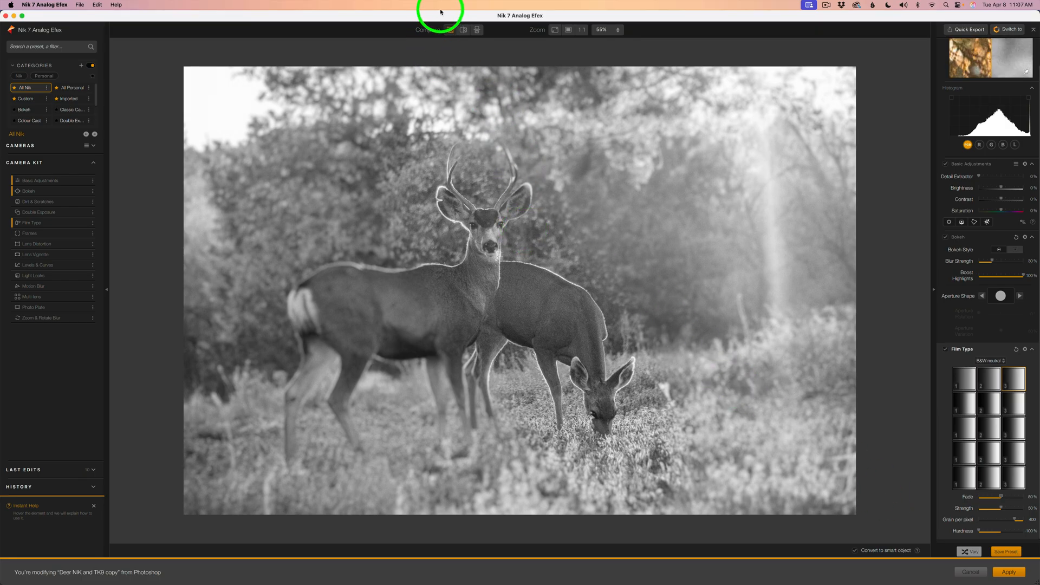
{"action": "left_click", "coordinate": [450, 30]}
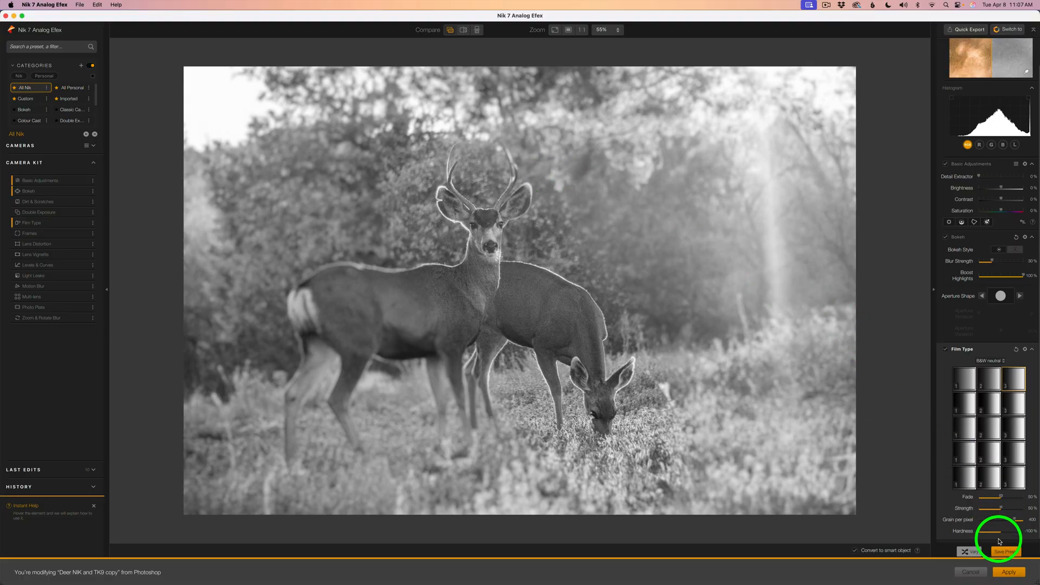
- Apply the Analog Efex black-and-white result back to Photoshop as a smart filter
{"action": "left_click", "coordinate": [1004, 552]}
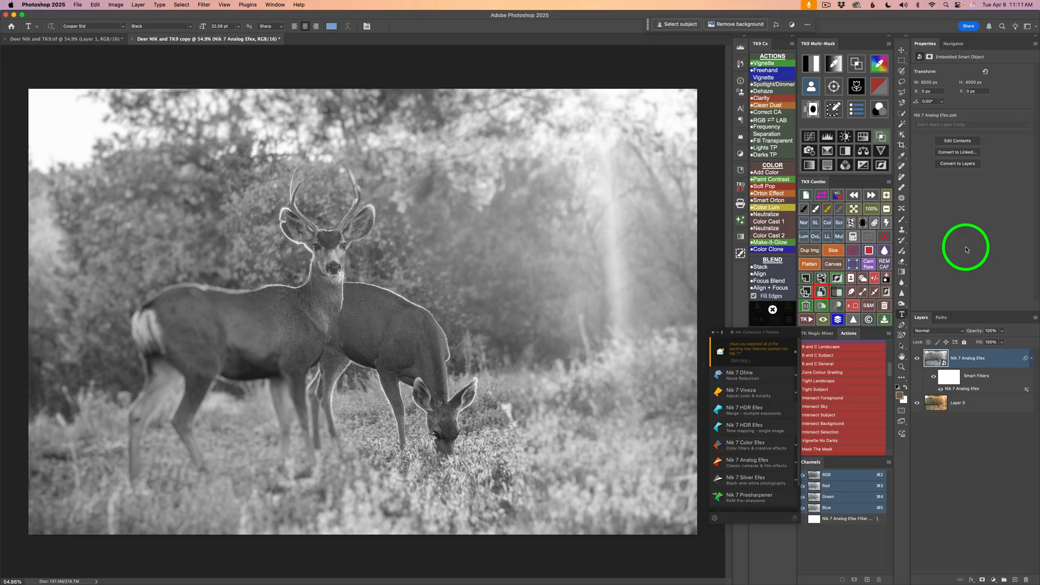
{"action": "mouse_move", "coordinate": [878, 109]}
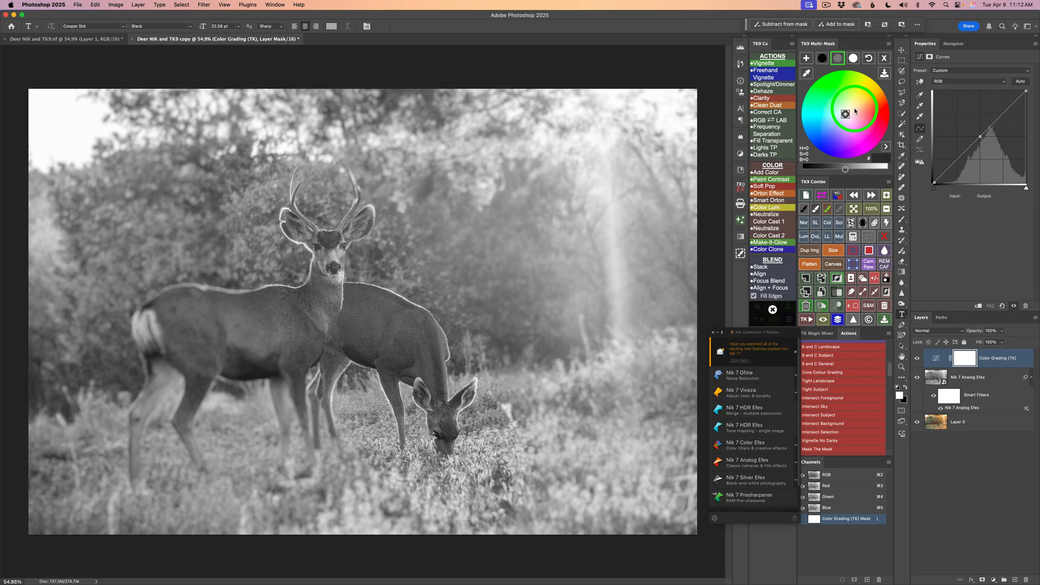
- Pick a warm sepia hue on the TK color wheel for the Color Grading curves layer
{"action": "left_click", "coordinate": [854, 108]}
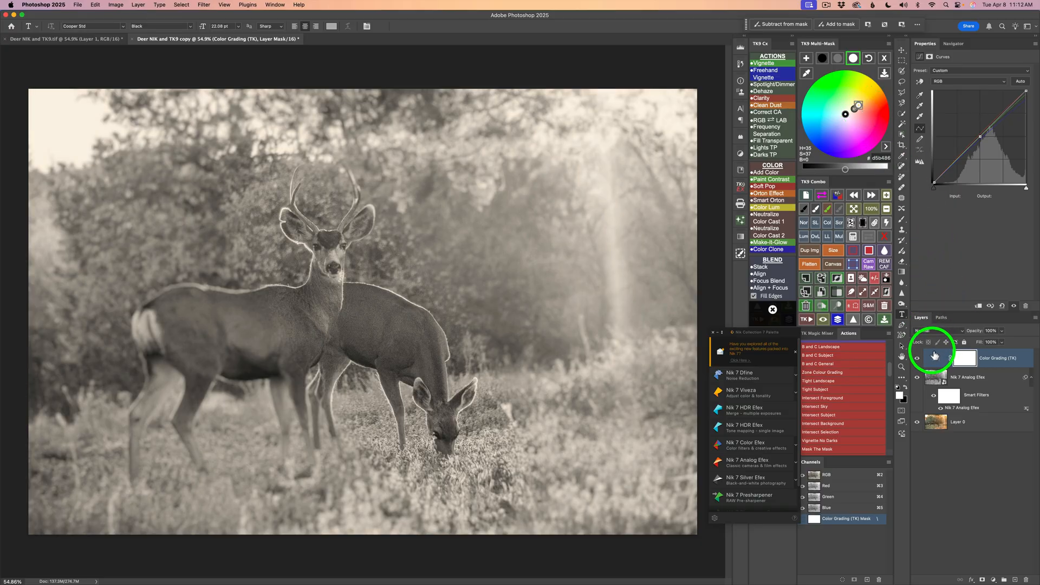
{"action": "left_click", "coordinate": [918, 357]}
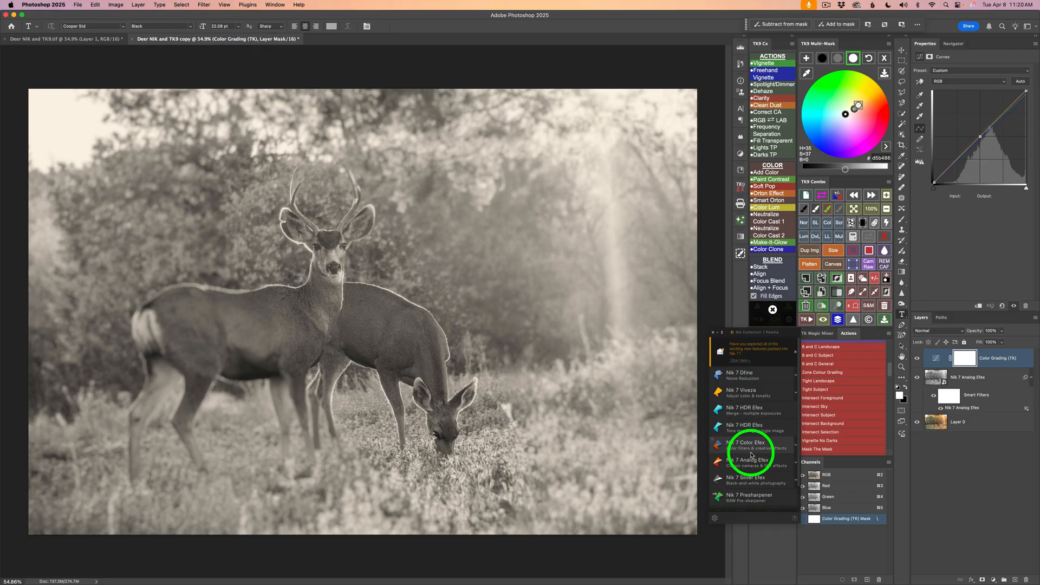
{"action": "mouse_move", "coordinate": [749, 451]}
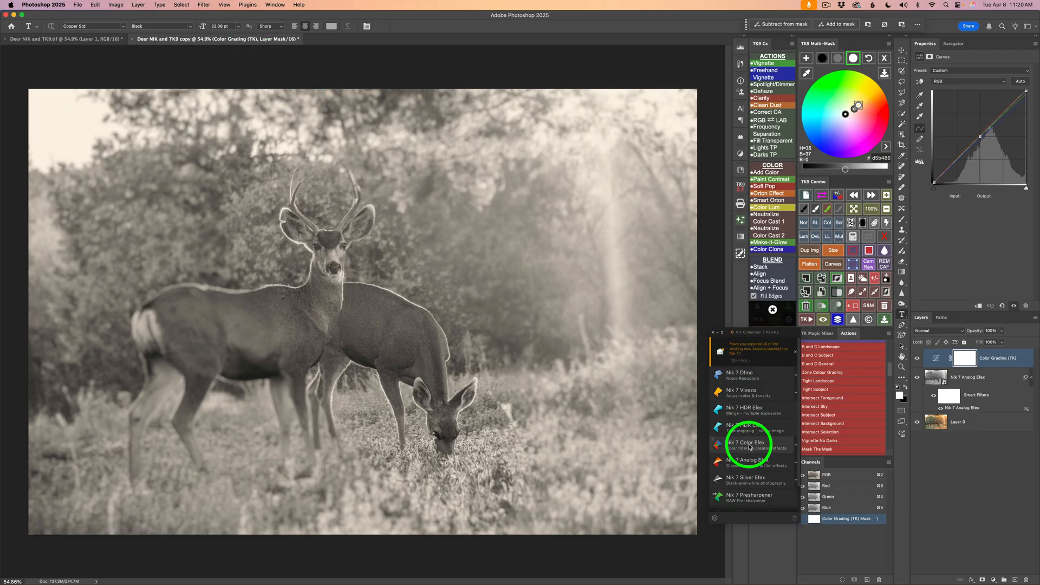
- Launch Nik 7 Color Efex on the sepia deer photo from the Nik palette
{"action": "left_click", "coordinate": [745, 443]}
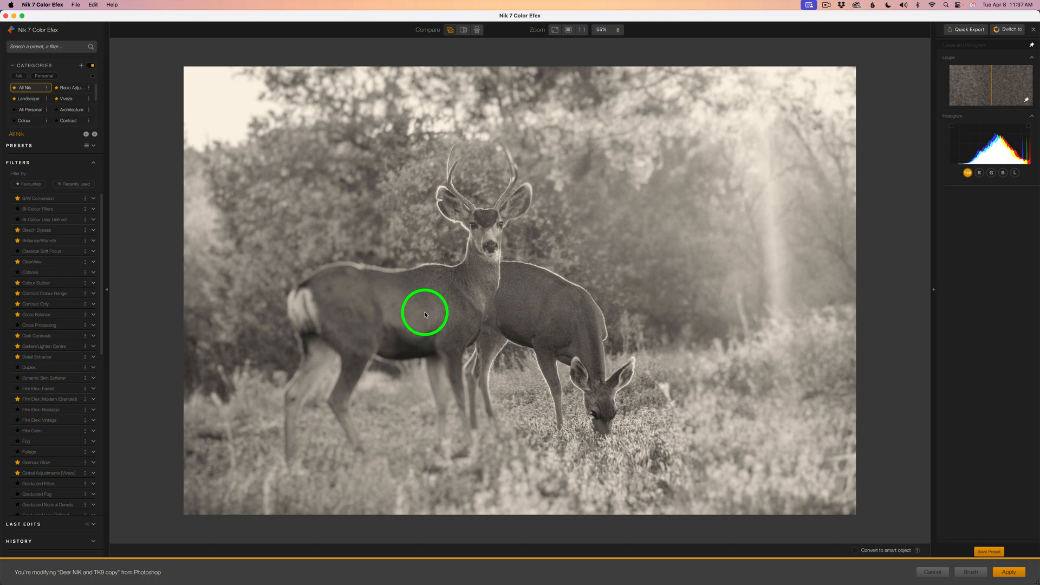
{"action": "mouse_move", "coordinate": [55, 436]}
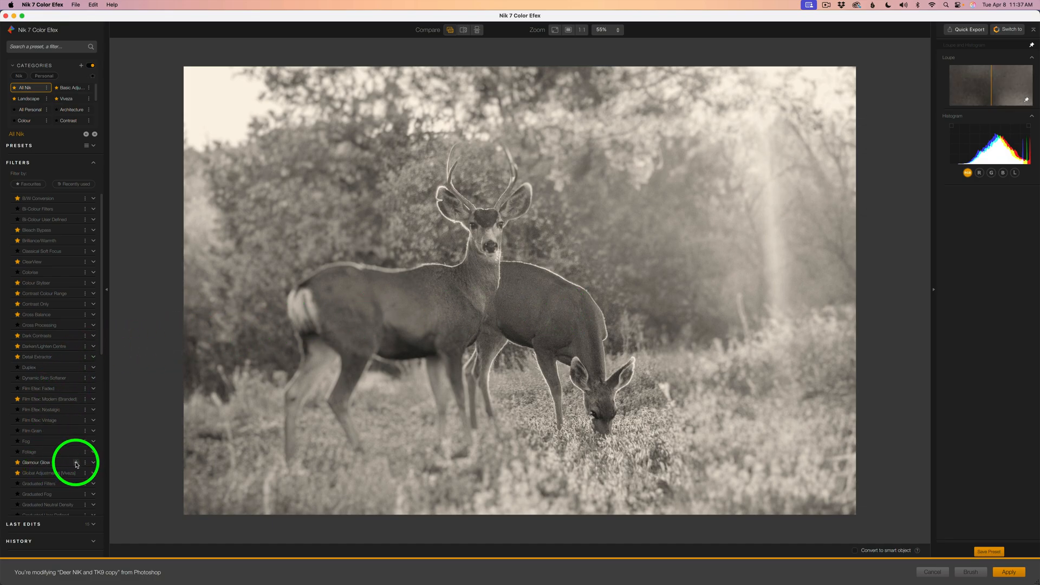
- Add Glamour Glow at 54% glow and 0% saturation, applied back as a smart filter
{"action": "left_click", "coordinate": [35, 463]}
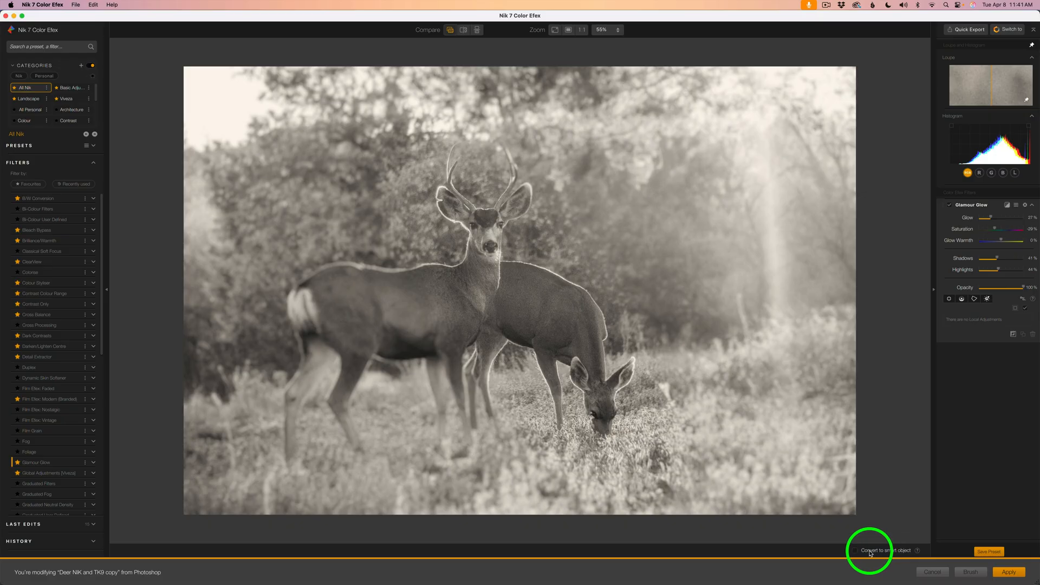
{"action": "left_click", "coordinate": [856, 550]}
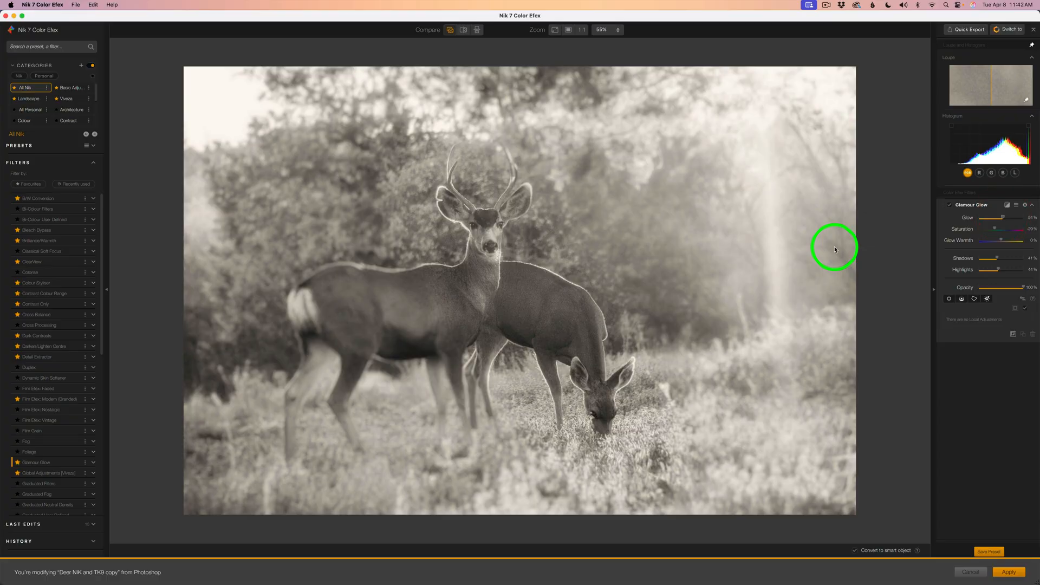
{"action": "mouse_move", "coordinate": [997, 228]}
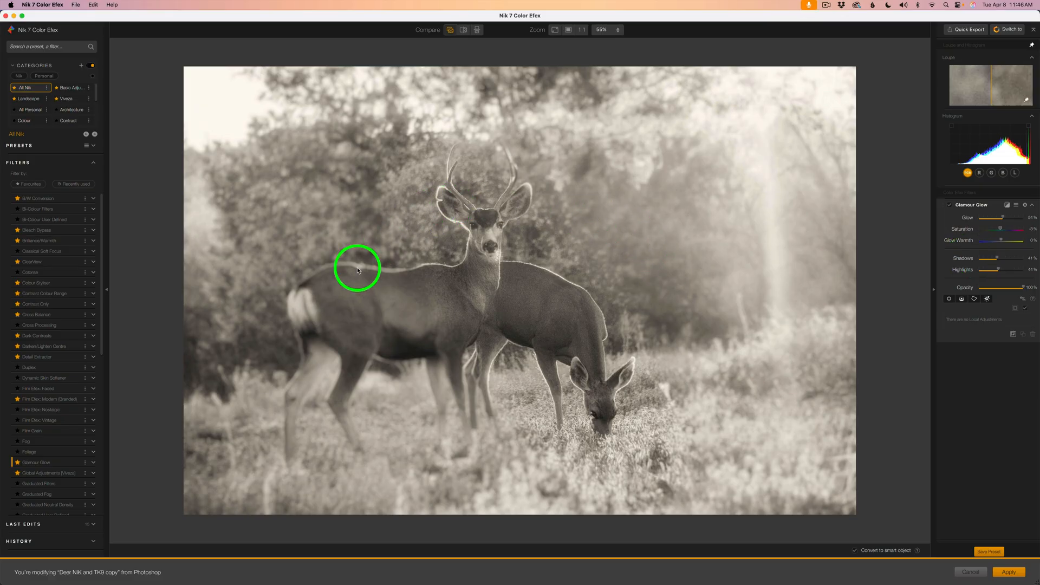
{"action": "mouse_move", "coordinate": [633, 217]}
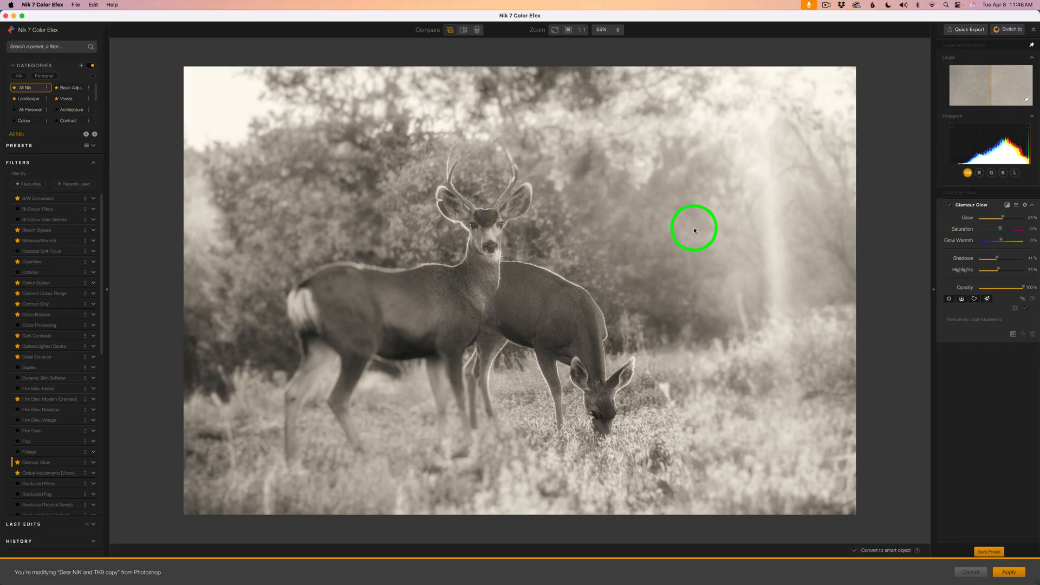
{"action": "mouse_move", "coordinate": [965, 207]}
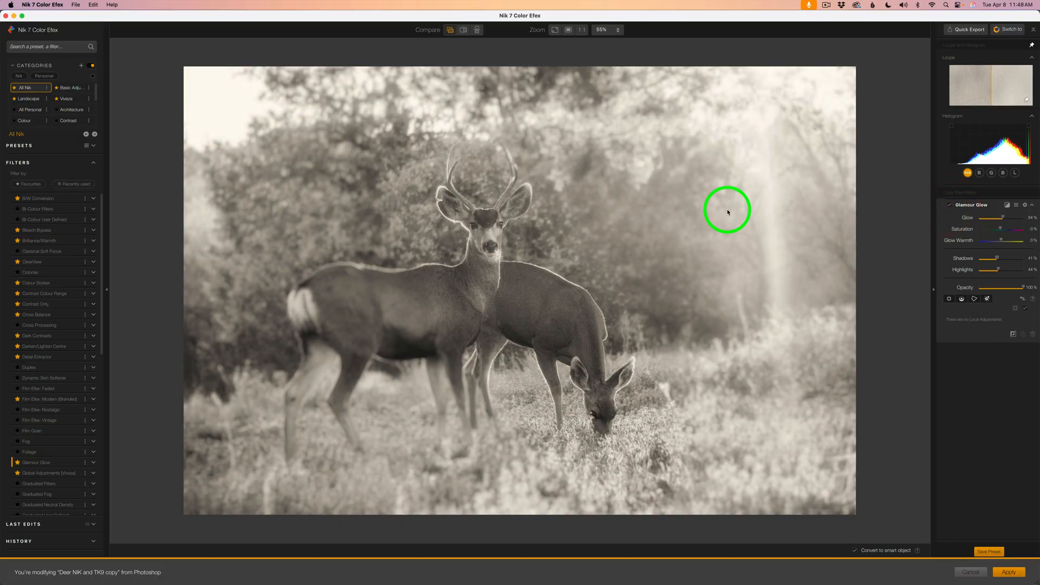
{"action": "mouse_move", "coordinate": [929, 430]}
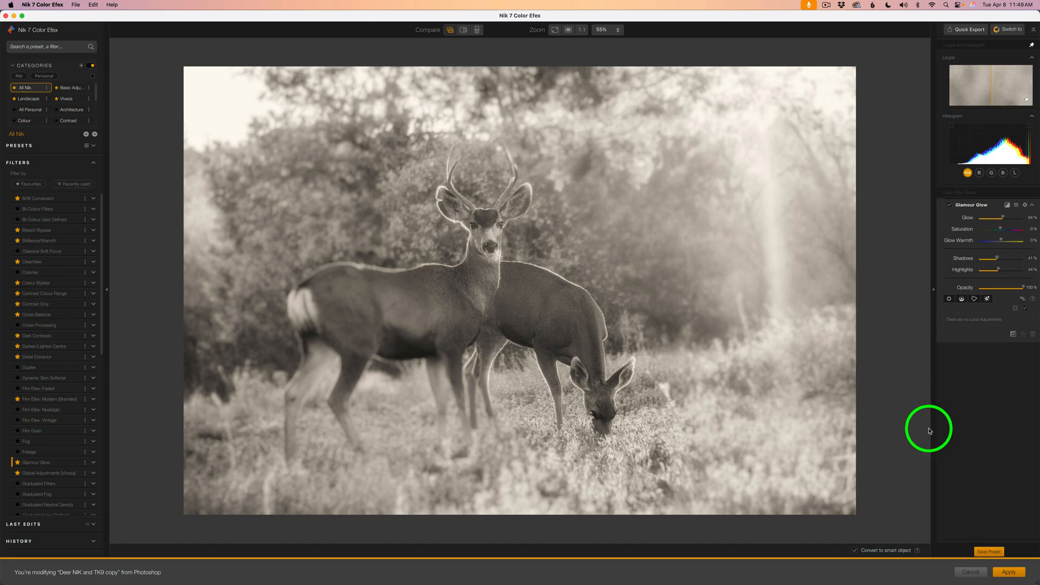
{"action": "left_click", "coordinate": [1008, 572]}
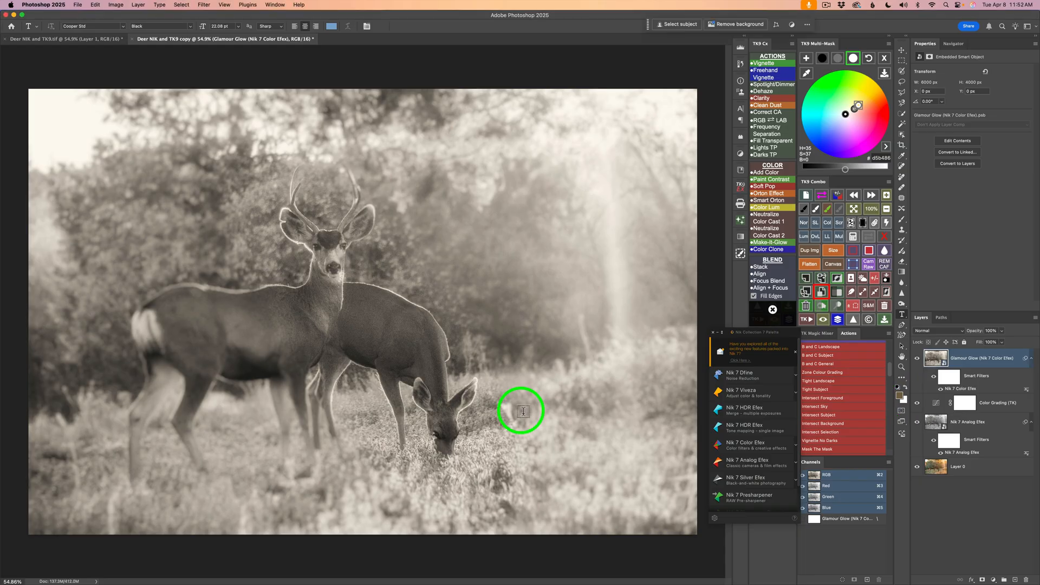
{"action": "mouse_move", "coordinate": [799, 43]}
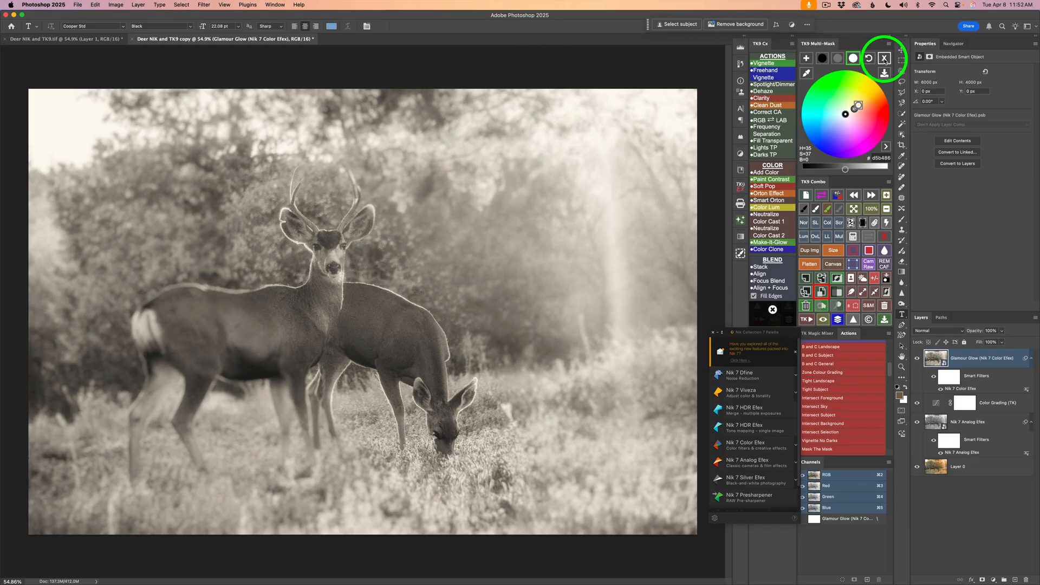
- Switch the TK9 panel to the Multi-Mask Blend If module and select the Glamour Glow layer
{"action": "left_click", "coordinate": [884, 58]}
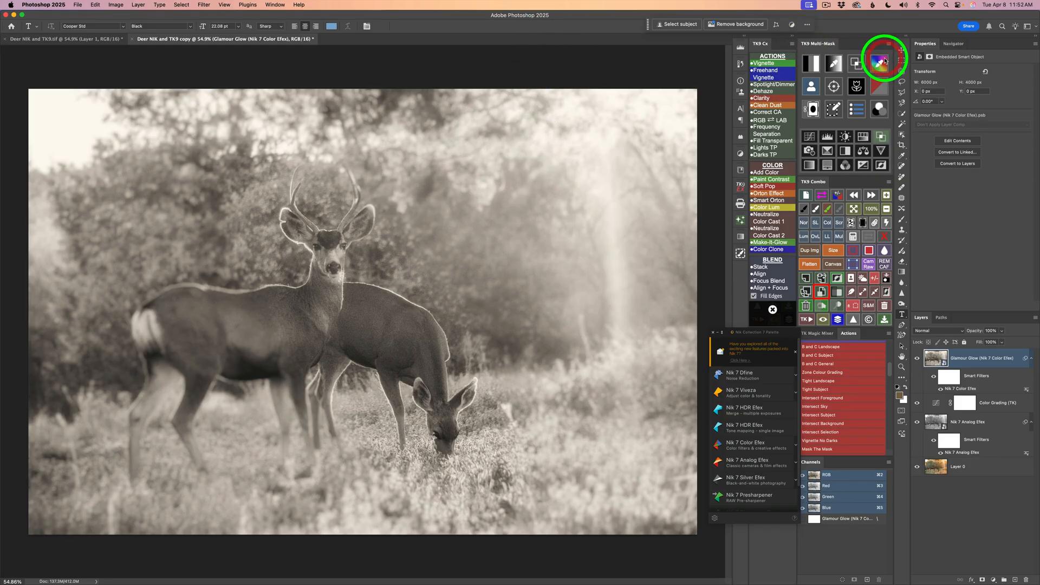
{"action": "mouse_move", "coordinate": [882, 136]}
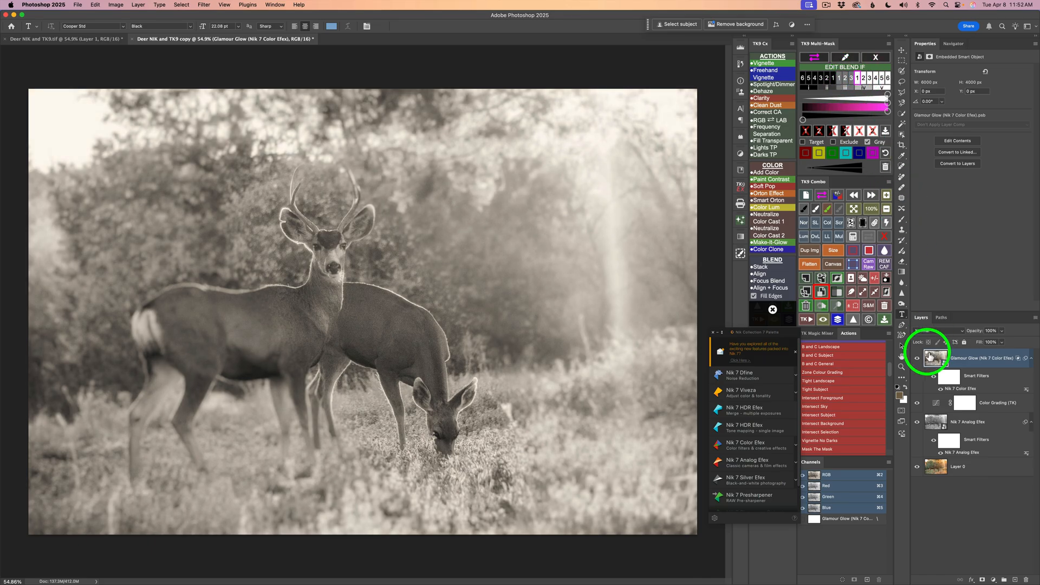
{"action": "left_click", "coordinate": [918, 359]}
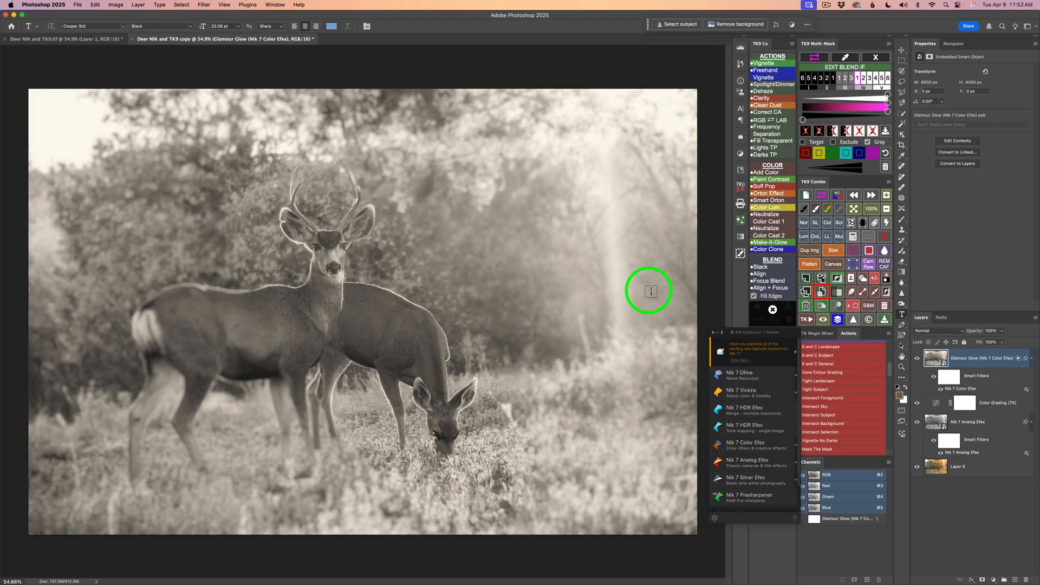
{"action": "mouse_move", "coordinate": [642, 289]}
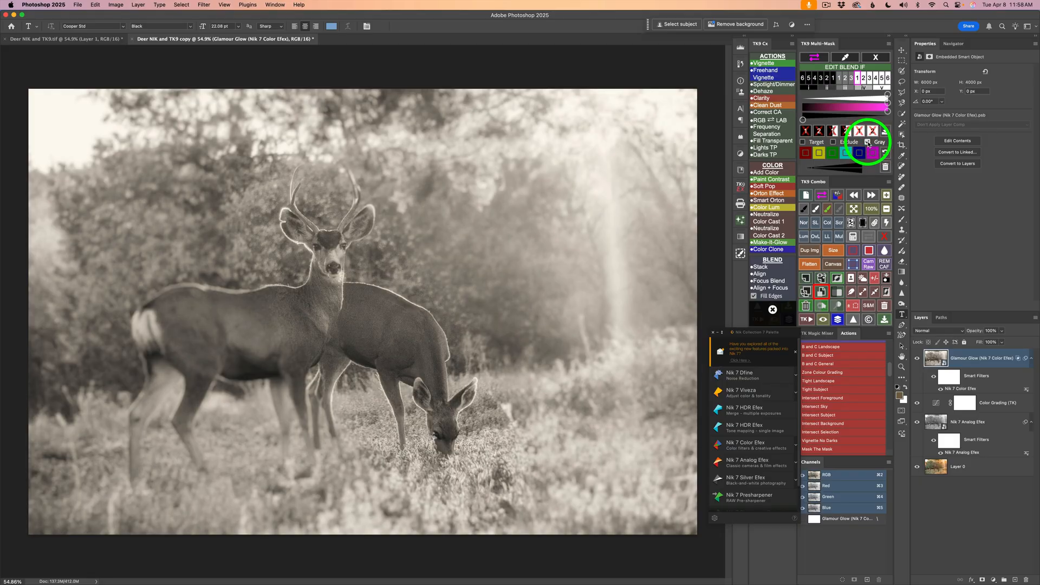
{"action": "mouse_move", "coordinate": [567, 186]}
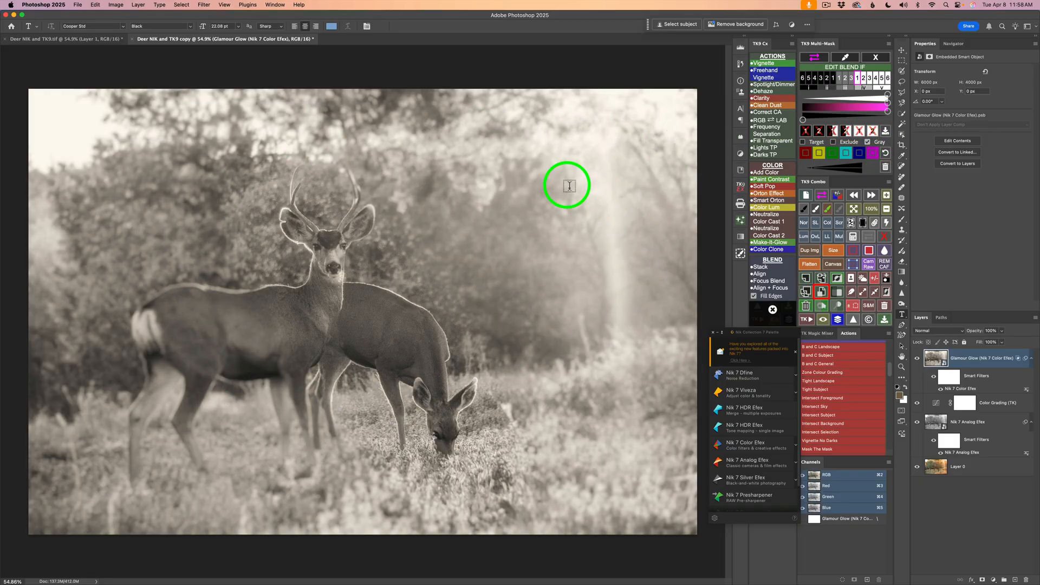
{"action": "mouse_move", "coordinate": [370, 212]}
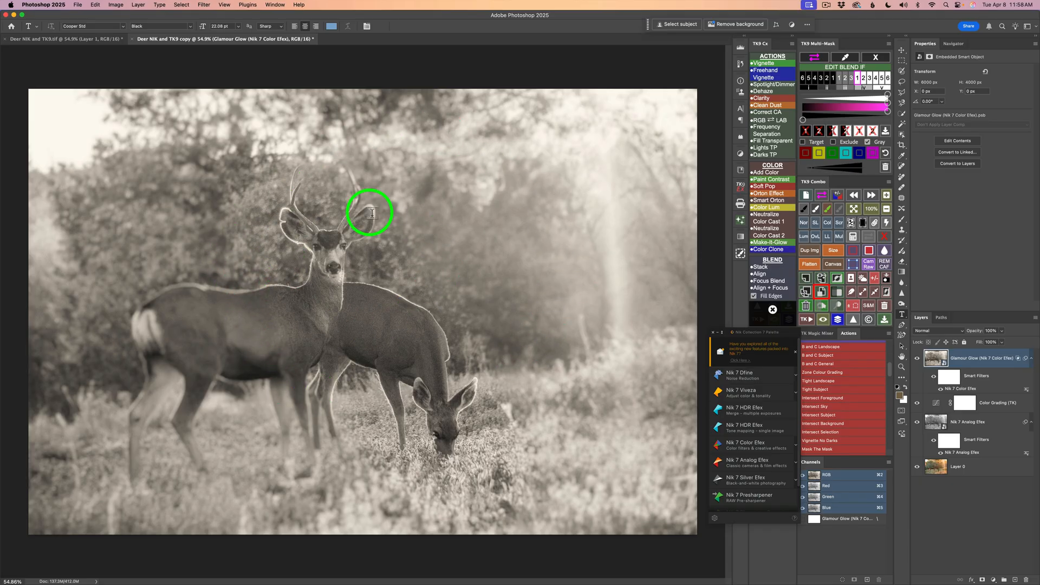
{"action": "mouse_move", "coordinate": [941, 527]}
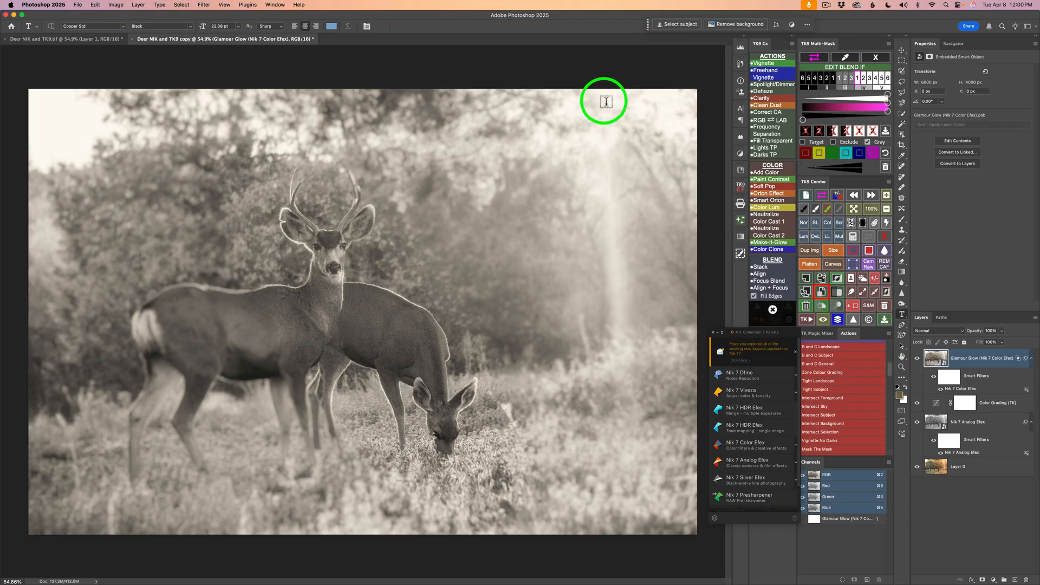
{"action": "mouse_move", "coordinate": [649, 507]}
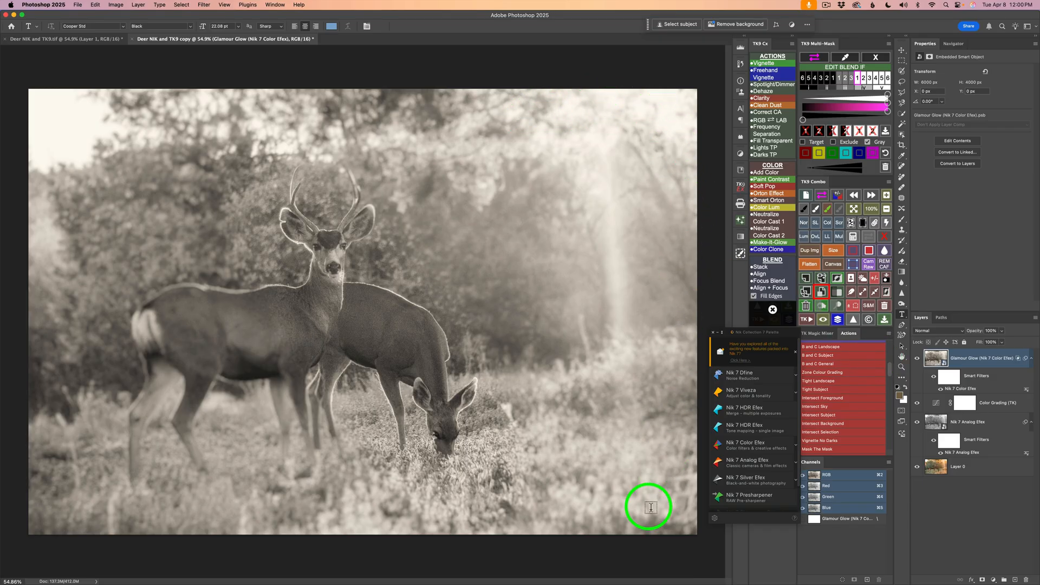
{"action": "mouse_move", "coordinate": [767, 161]}
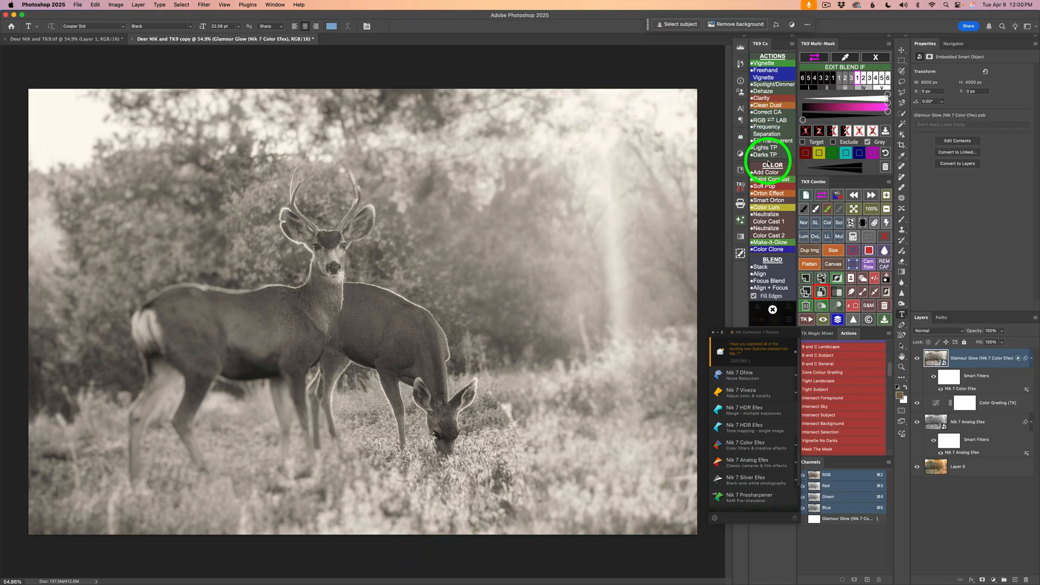
{"action": "mouse_move", "coordinate": [808, 319]}
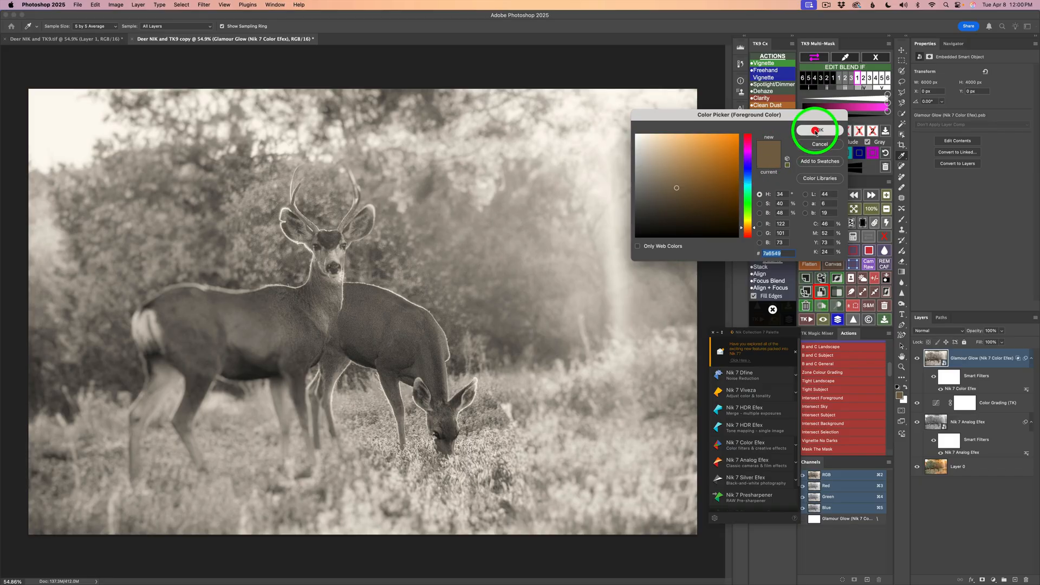
- Choose a brown vignette colour, apply the Gaussian Blur to the mask, and refine the fill's warm brown
{"action": "left_click", "coordinate": [817, 129]}
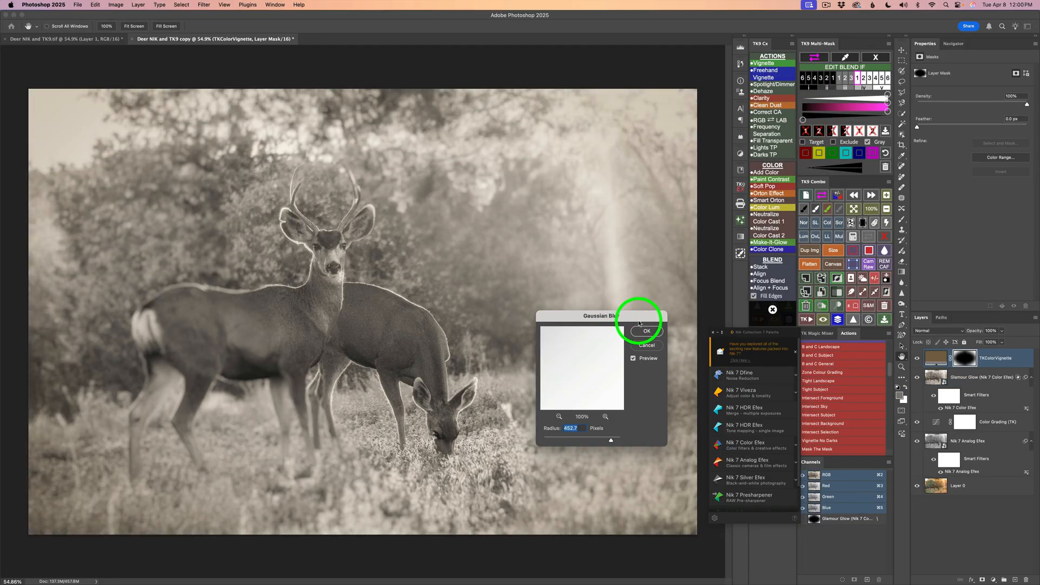
{"action": "left_click", "coordinate": [646, 331]}
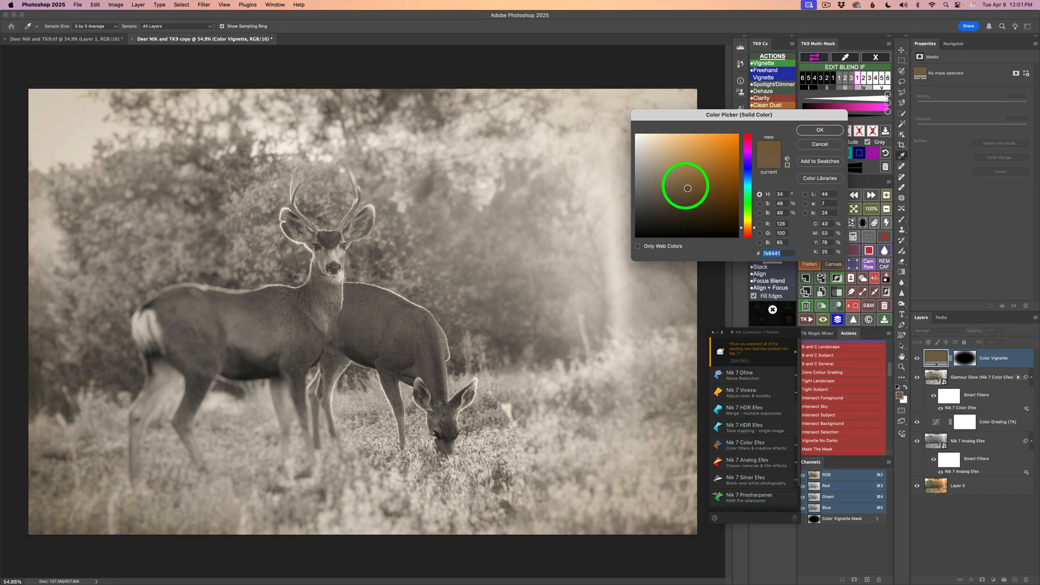
{"action": "left_click", "coordinate": [682, 187]}
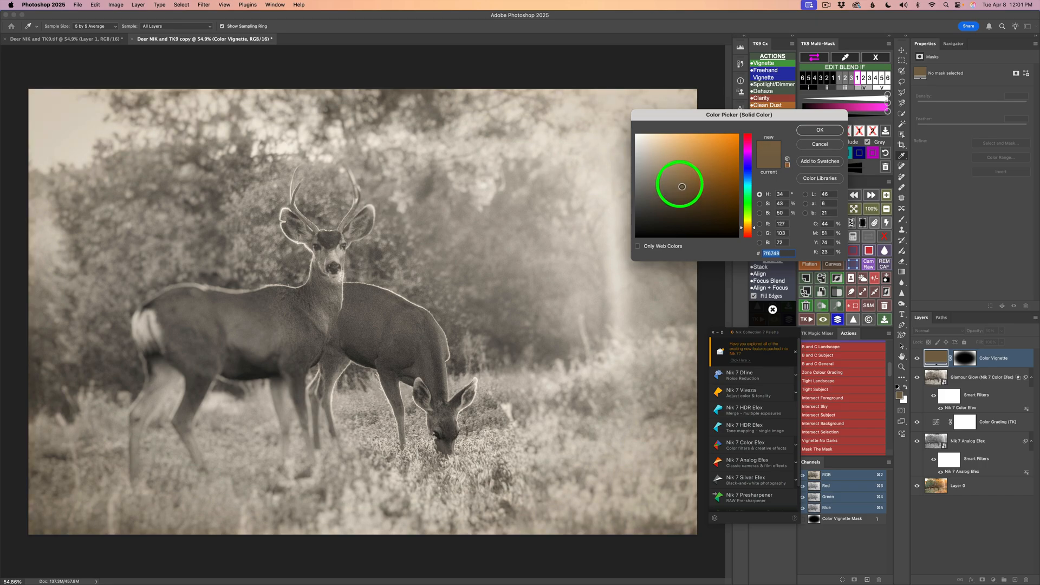
{"action": "left_click", "coordinate": [819, 130]}
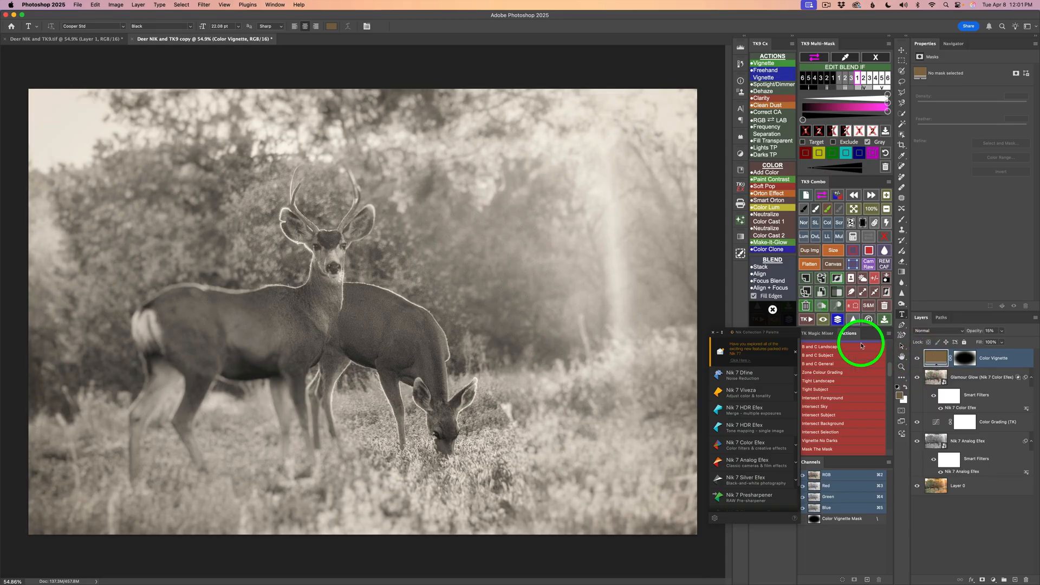
{"action": "mouse_move", "coordinate": [116, 420]}
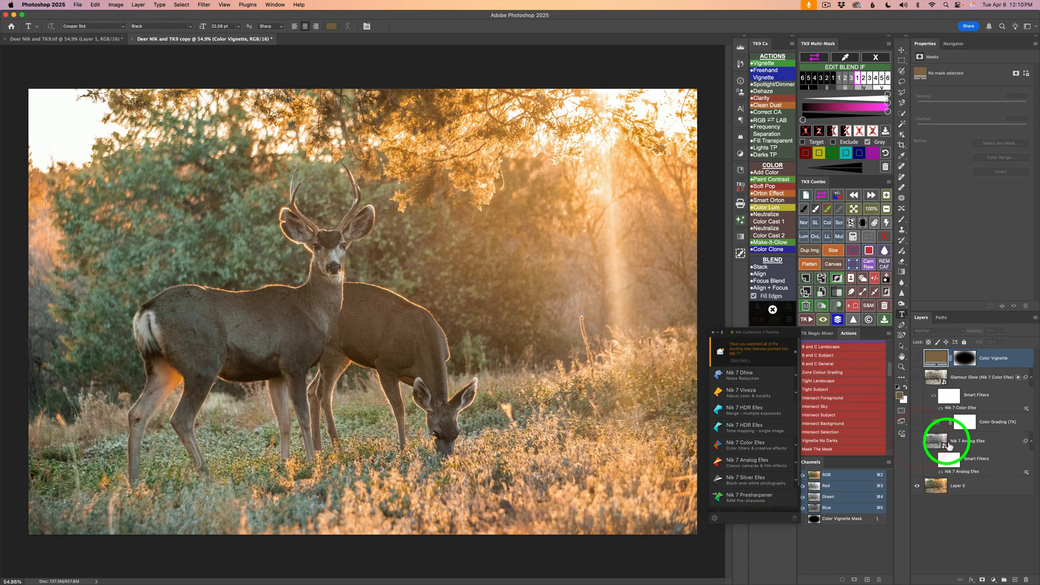
{"action": "mouse_move", "coordinate": [936, 440]}
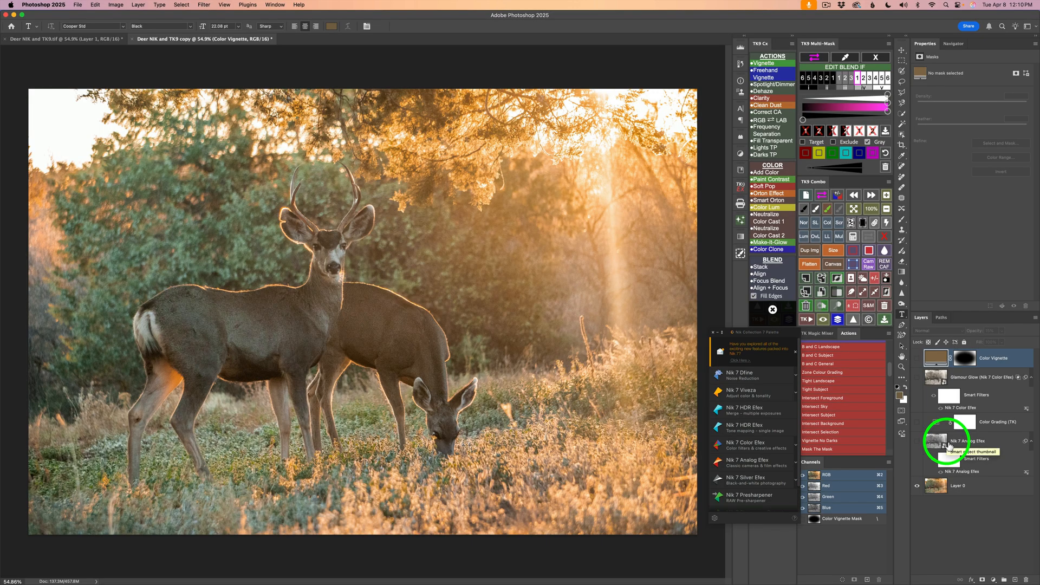
{"action": "mouse_move", "coordinate": [919, 442]}
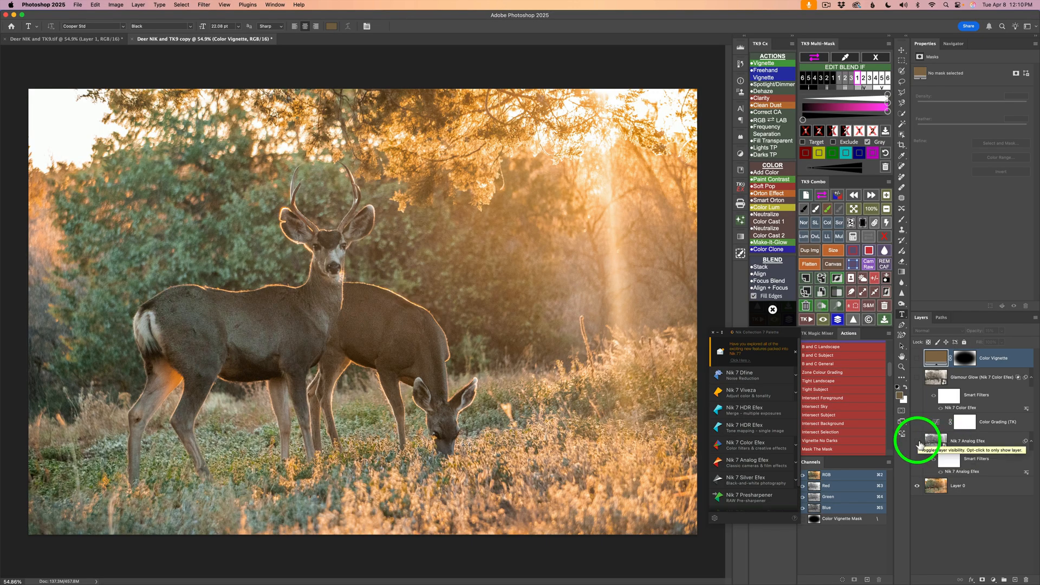
{"action": "left_click", "coordinate": [919, 443]}
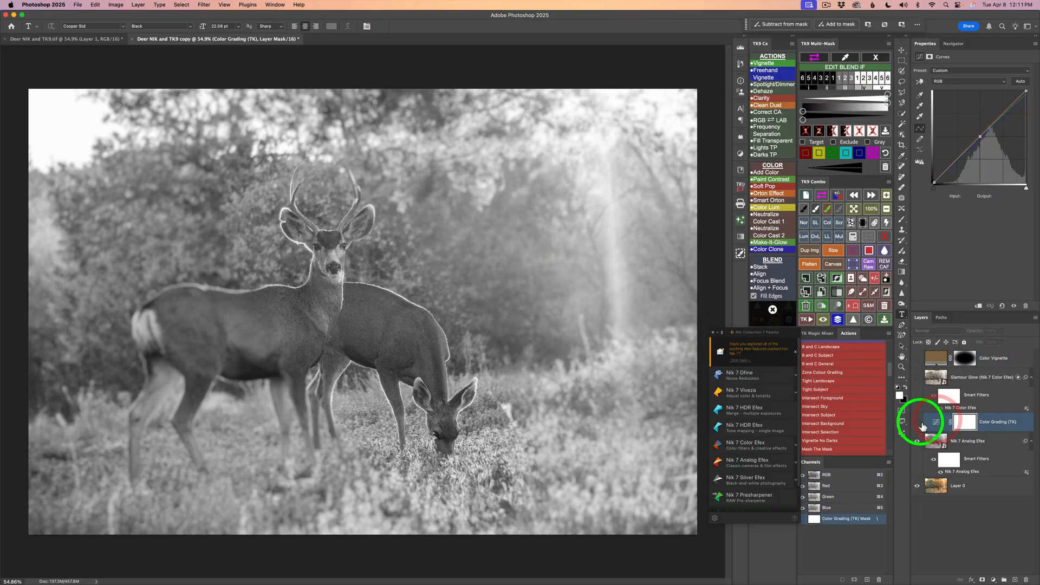
{"action": "left_click", "coordinate": [918, 422]}
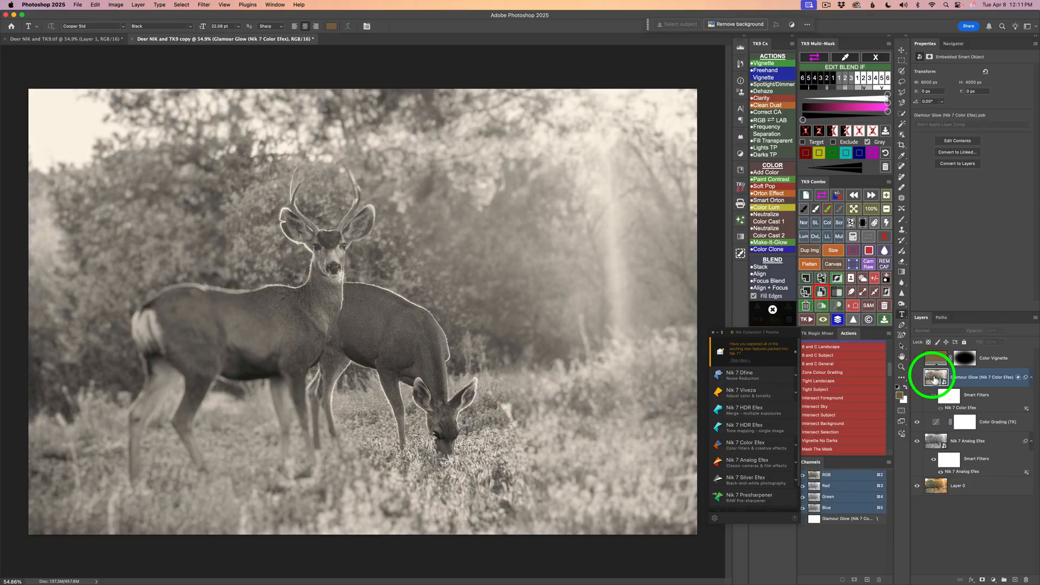
{"action": "left_click", "coordinate": [918, 378]}
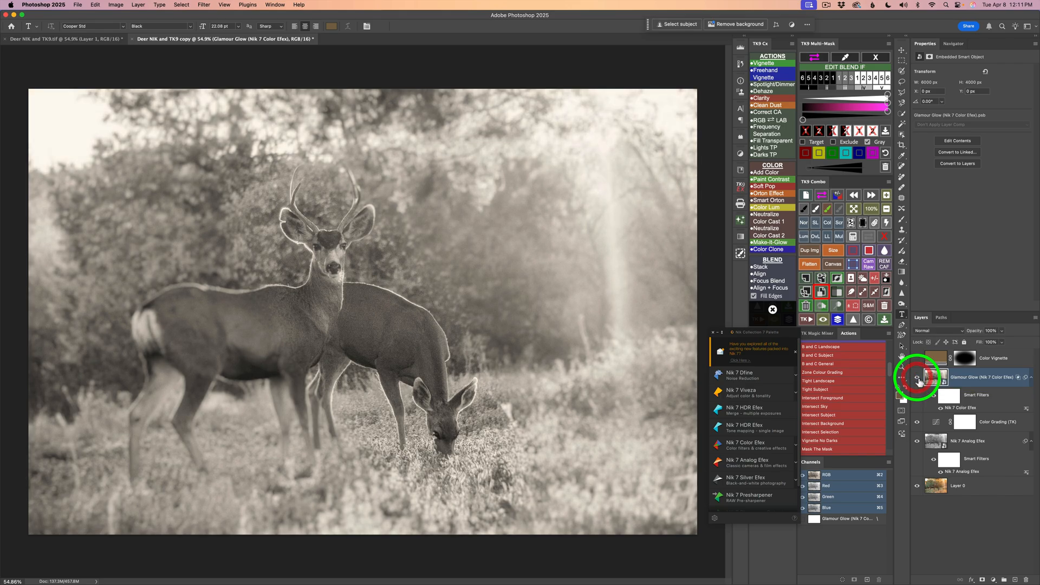
{"action": "left_click", "coordinate": [918, 377]}
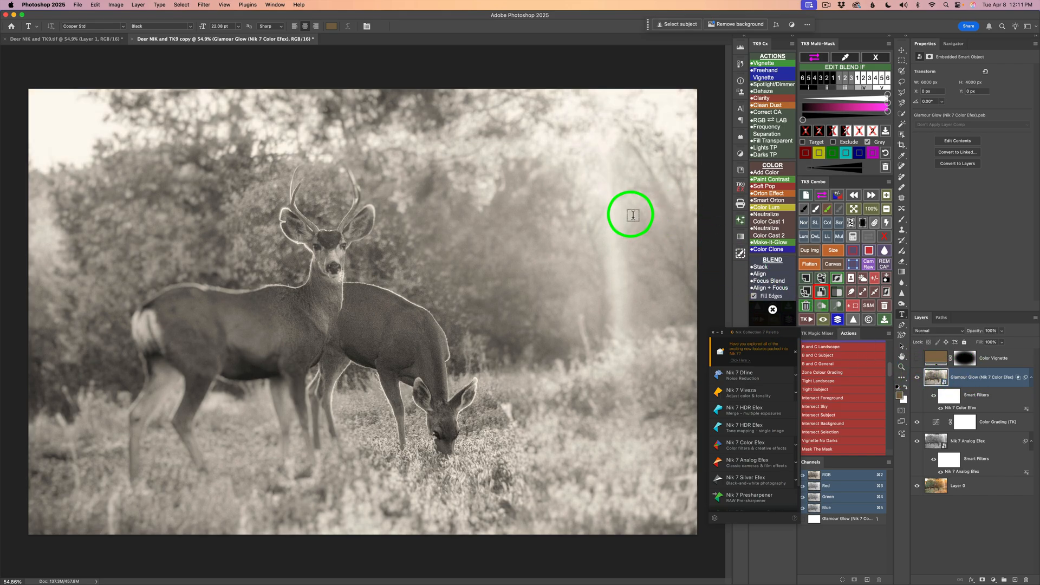
{"action": "left_click", "coordinate": [994, 358]}
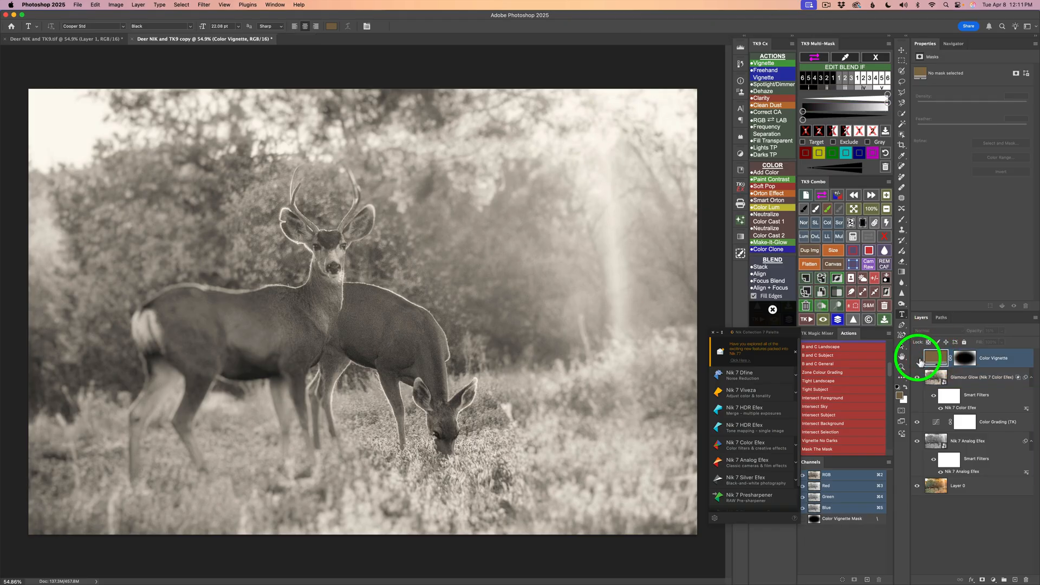
{"action": "mouse_move", "coordinate": [918, 358]}
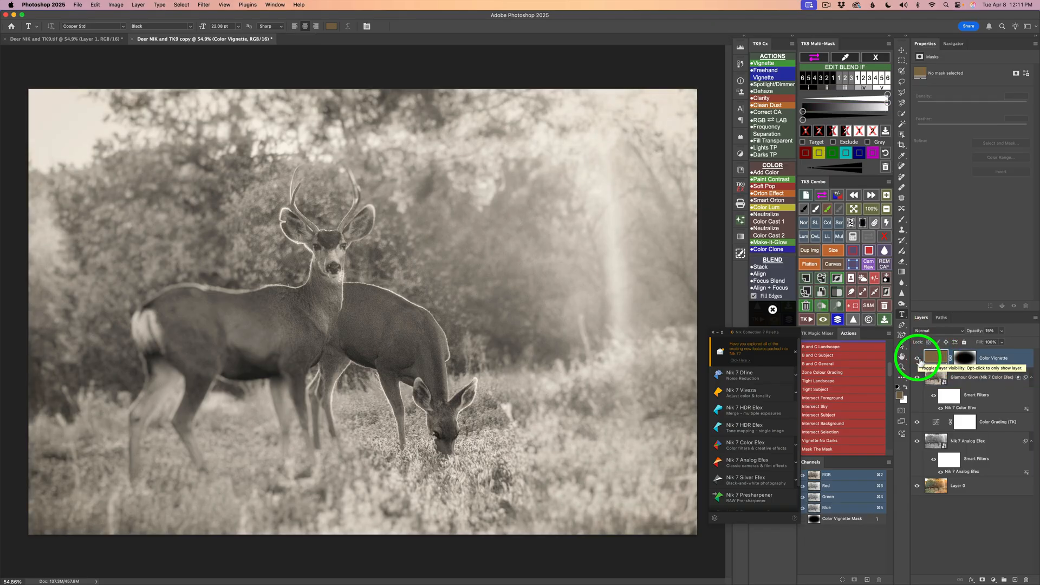